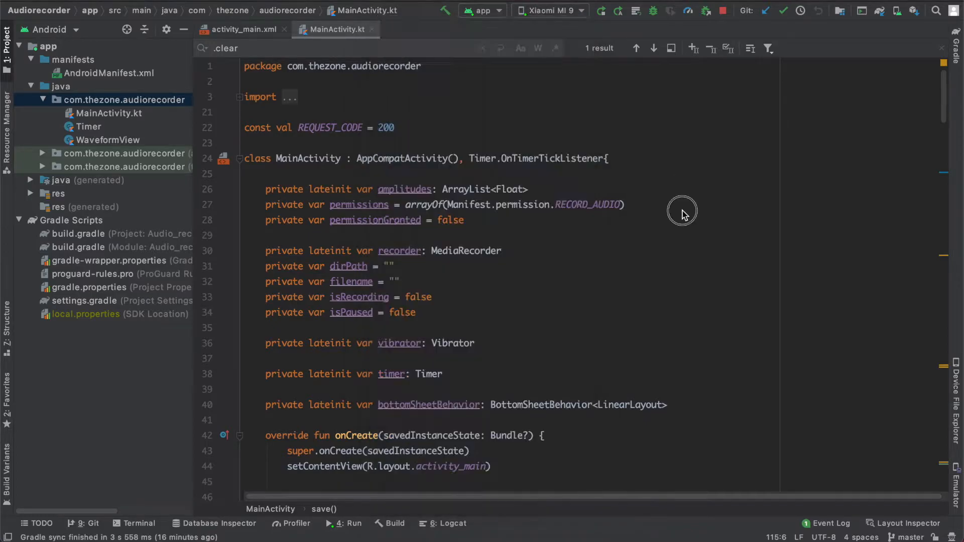
Add room_version 2.2.6 with room-runtime, kapt room-compiler and room-ktx dependencies to the app build.gradle
double_click(110, 247)
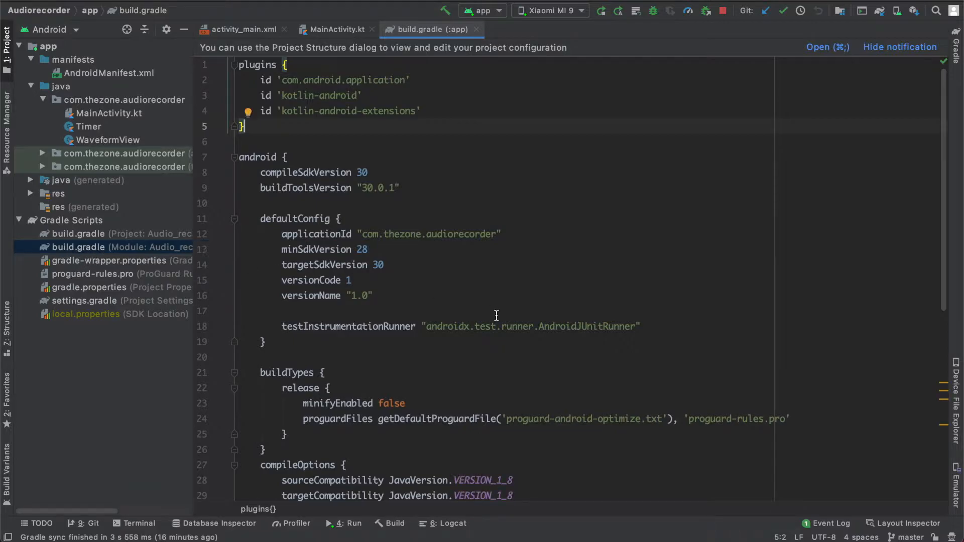
scroll("down", 3)
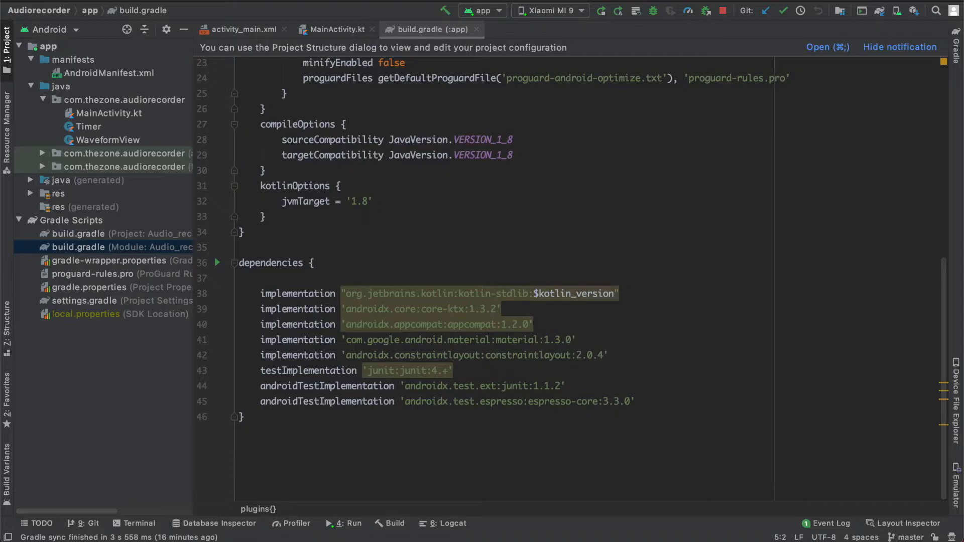
mouse_move(487, 158)
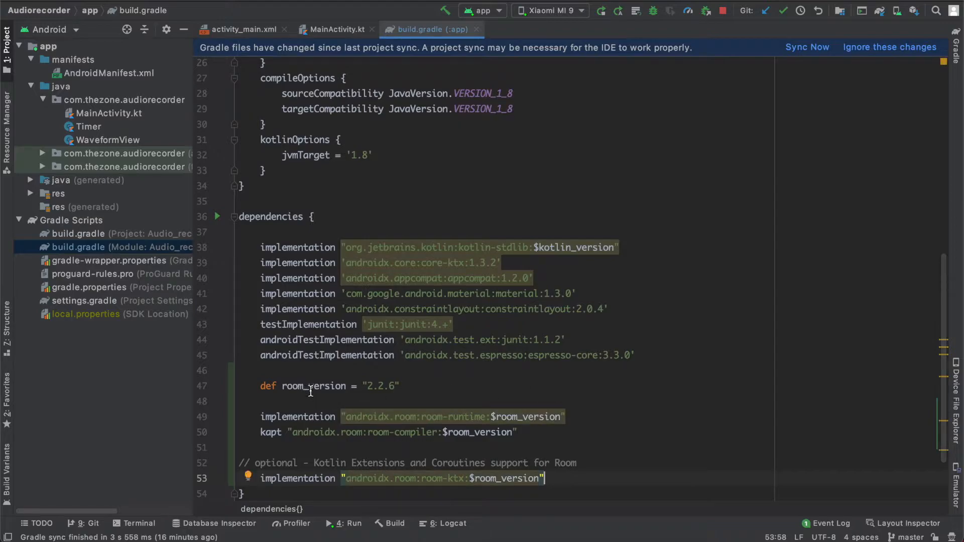
left_click(298, 415)
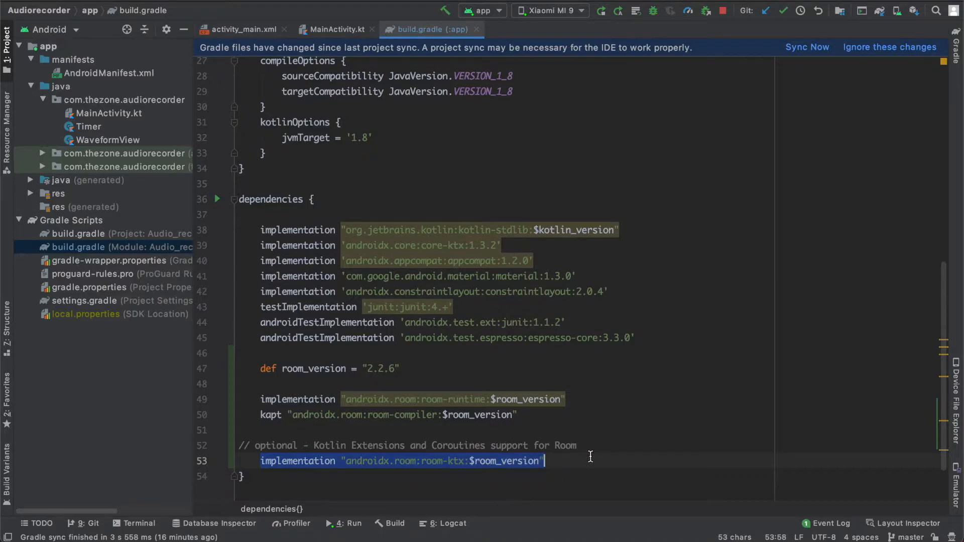
left_click(275, 414)
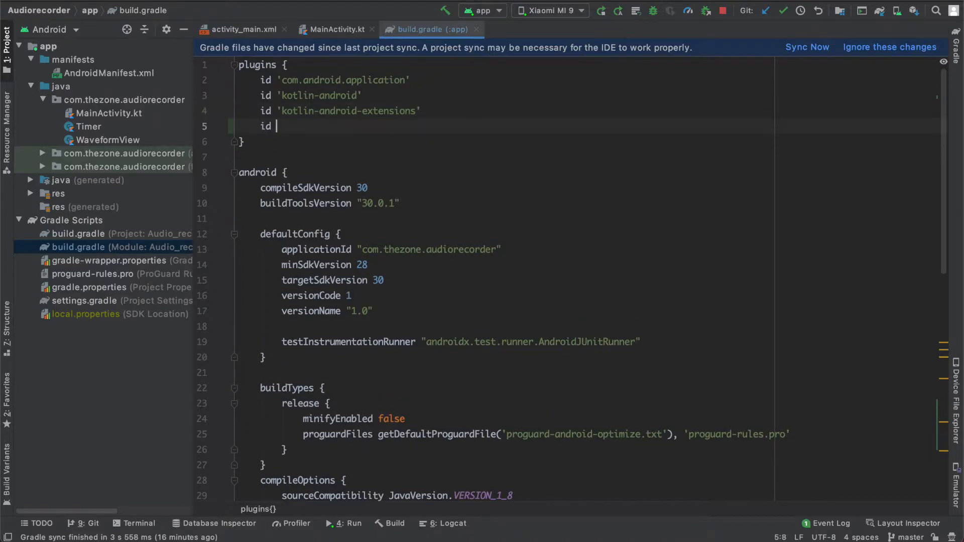
Declare the 'kotlin-kapt' plugin in the plugins block and run Gradle sync
type("kotlin-kapt'")
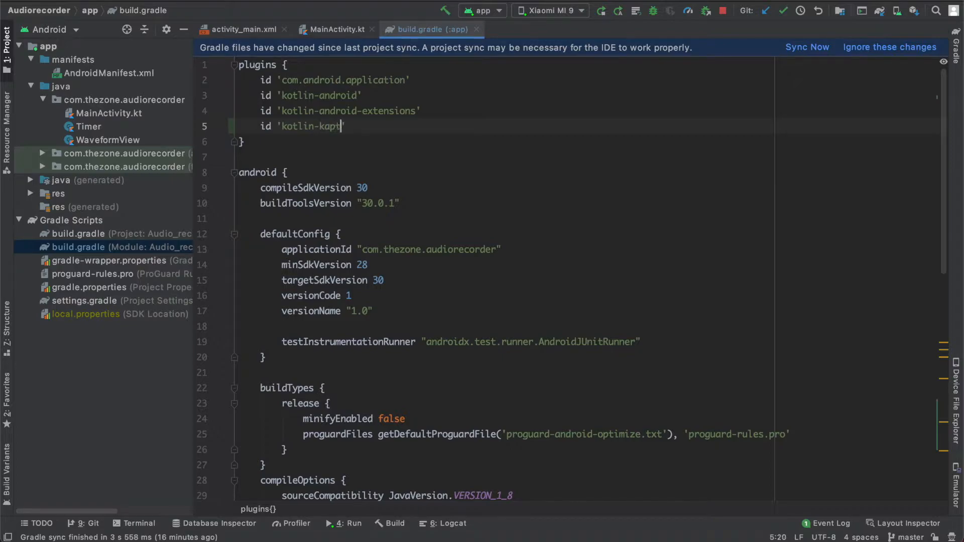
left_click(806, 47)
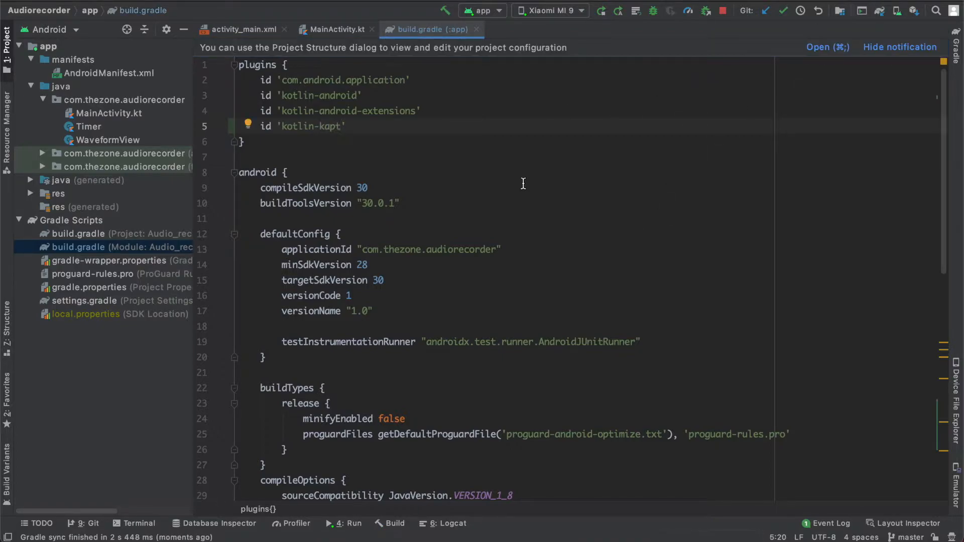
mouse_move(483, 164)
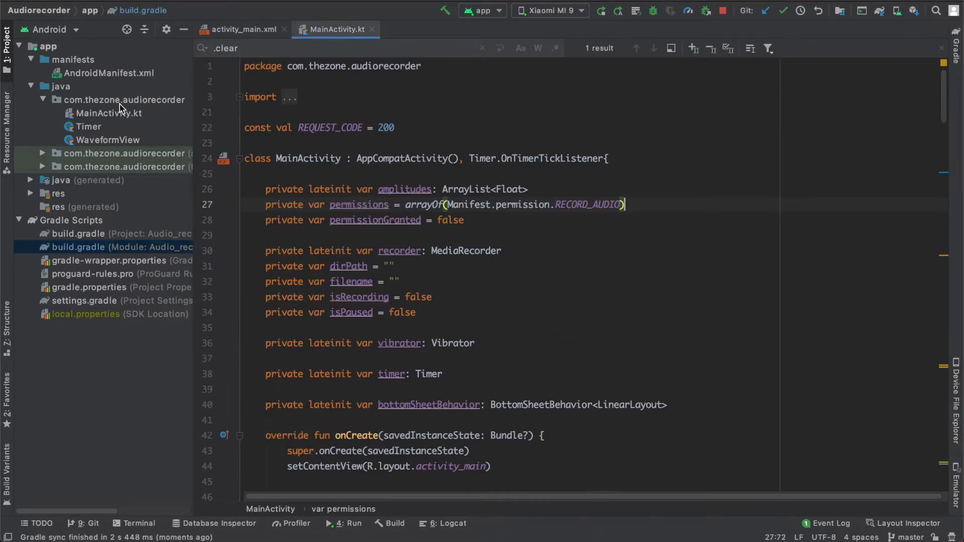
Create AudioRecord.kt in com.thezone.audiorecorder declaring an empty AudioRecord data class
left_click(124, 99)
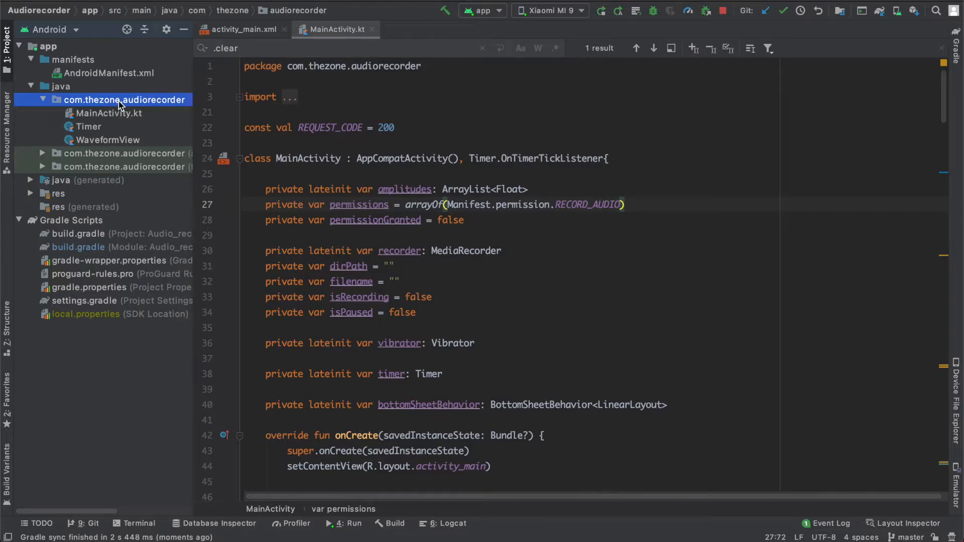
right_click(125, 99)
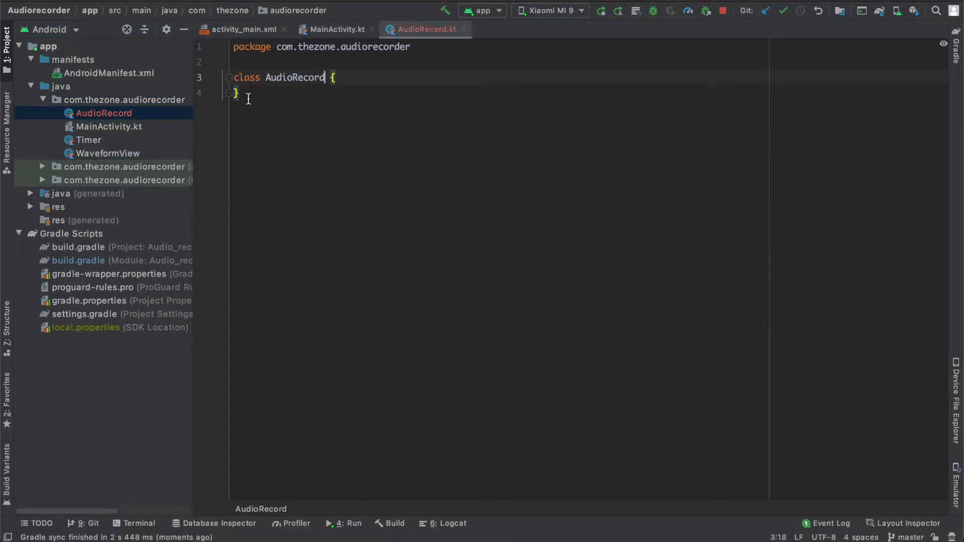
type("dart")
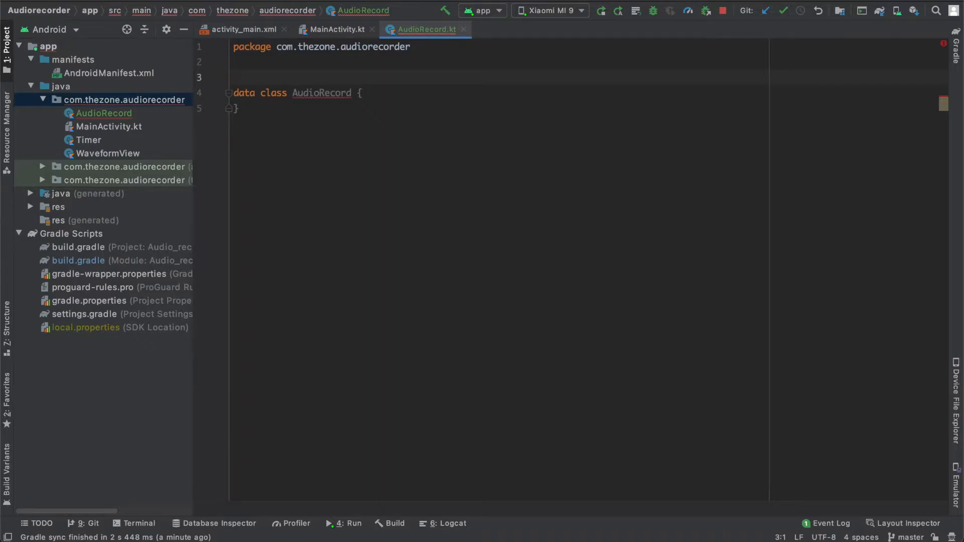
type("@Entity")
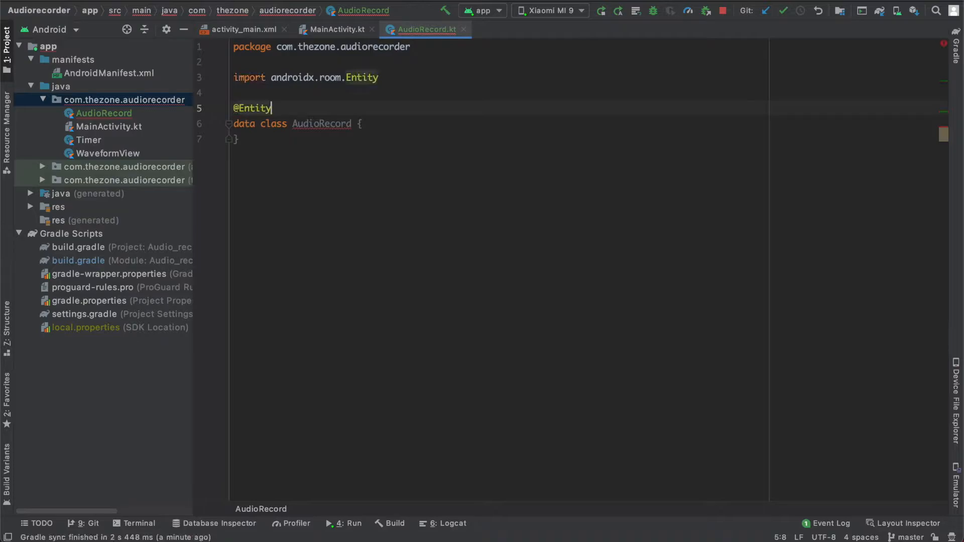
type("(tableName =")
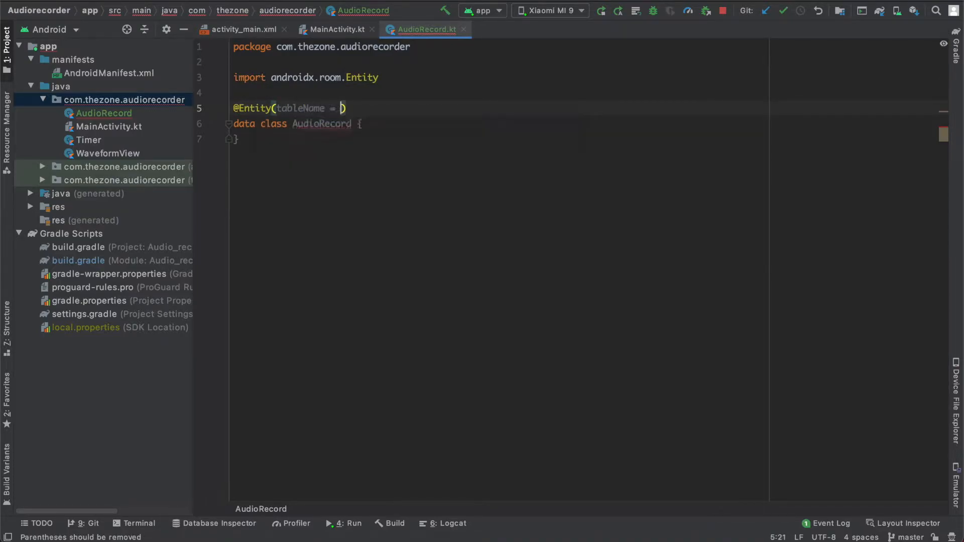
type("\"d\"")
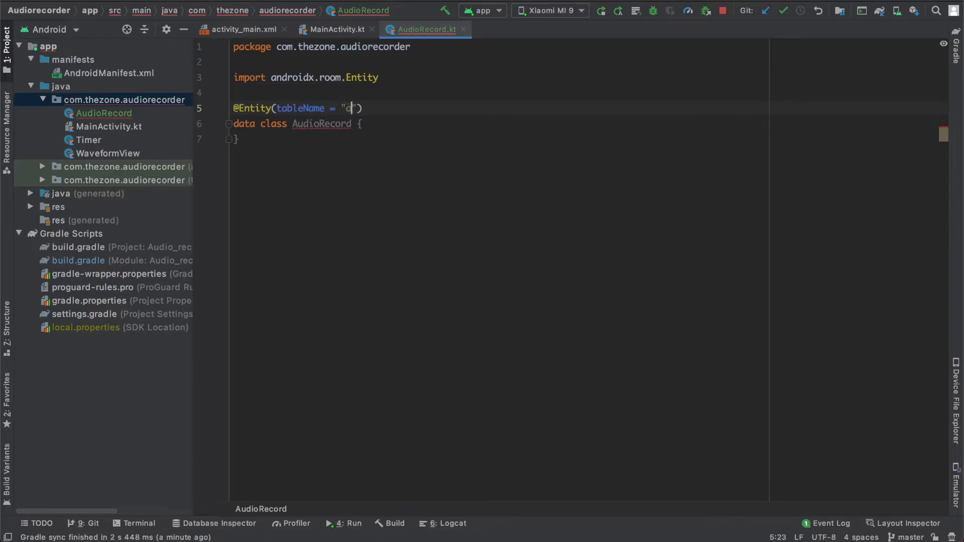
type("audioRecords")
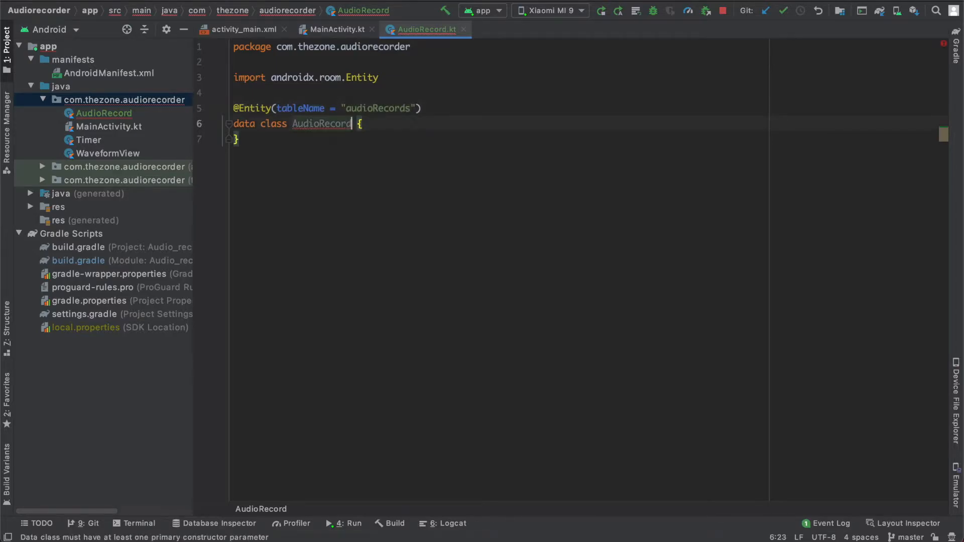
type("(")
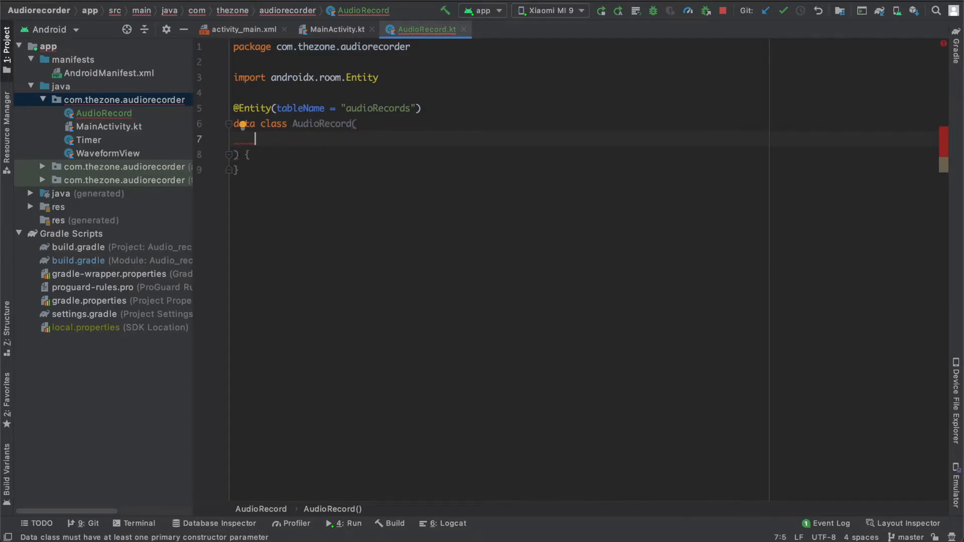
Declare String constructor fields filename and filePath plus a timestamp field
type("var filenam")
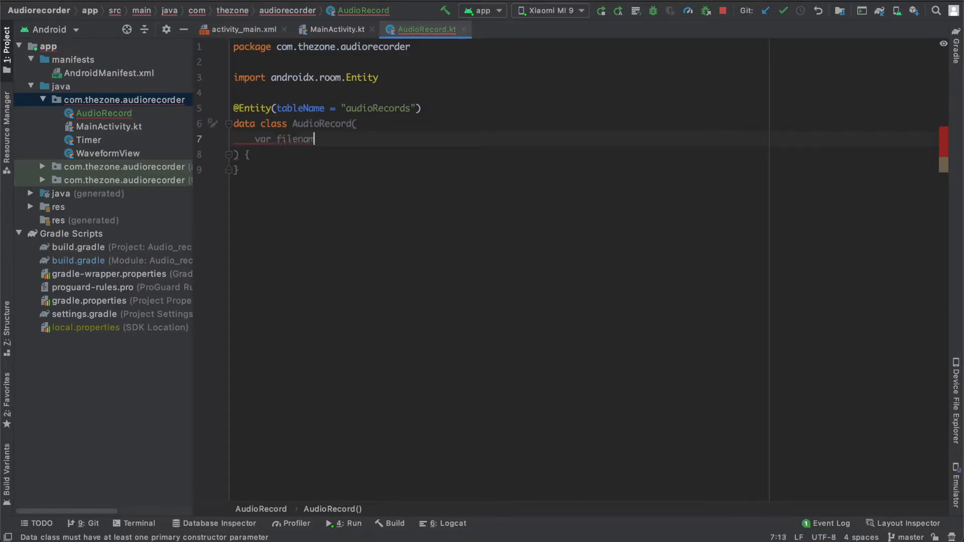
type("e:")
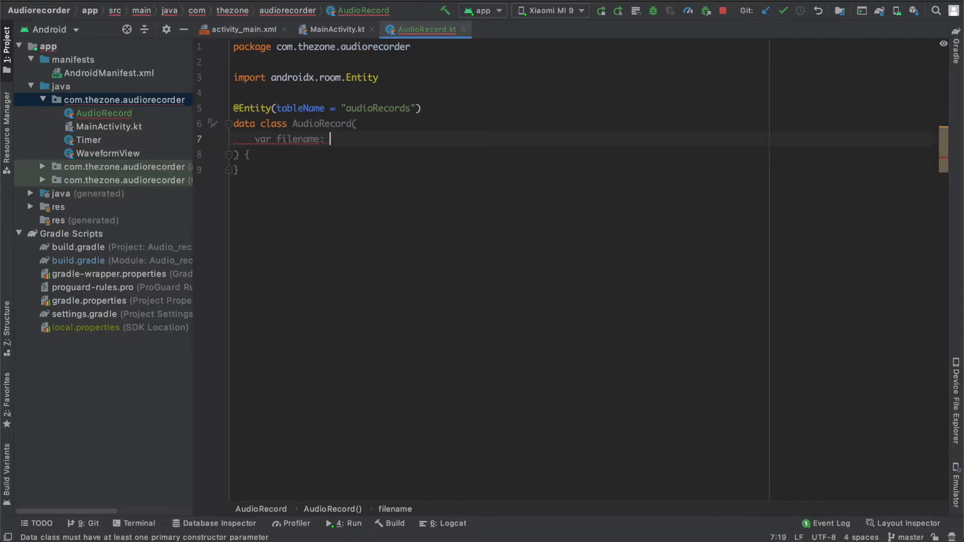
type("String,")
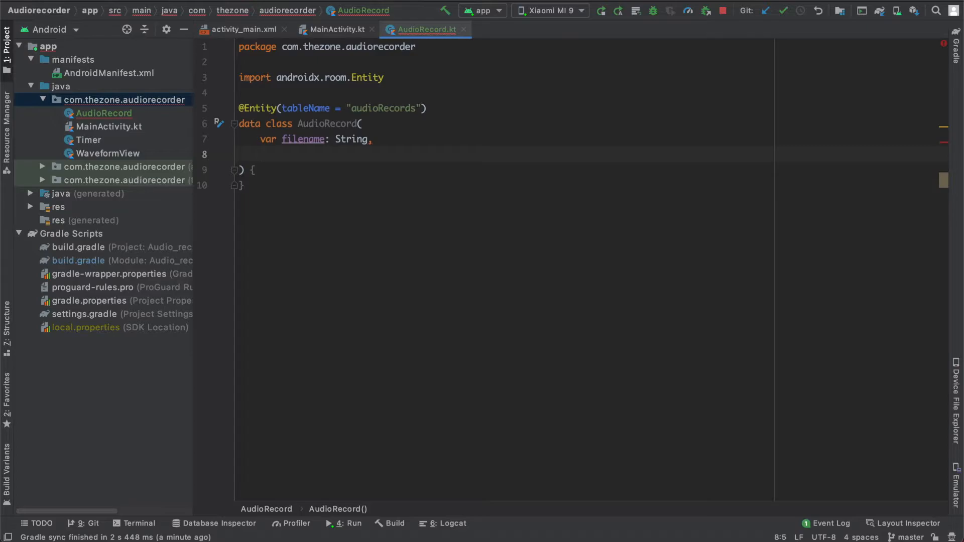
type("var file")
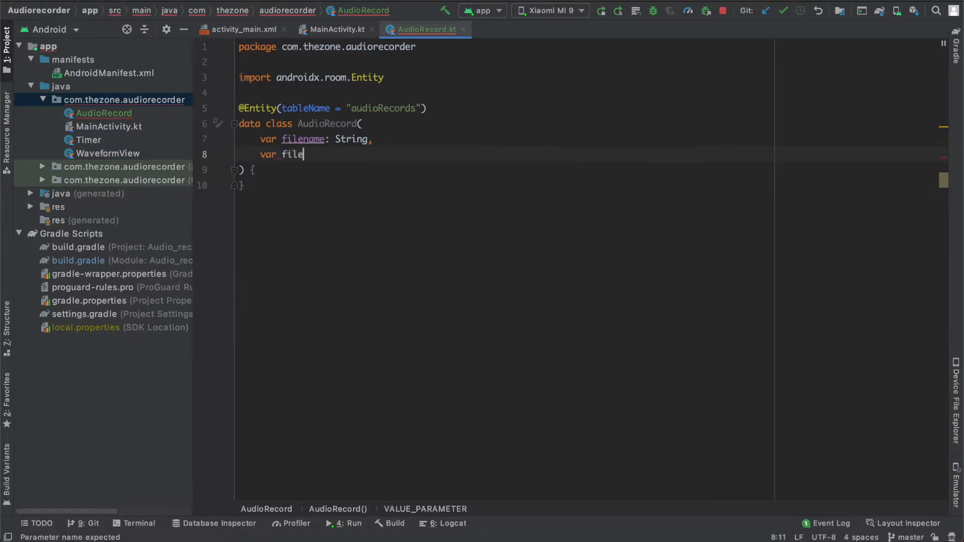
type("Path:")
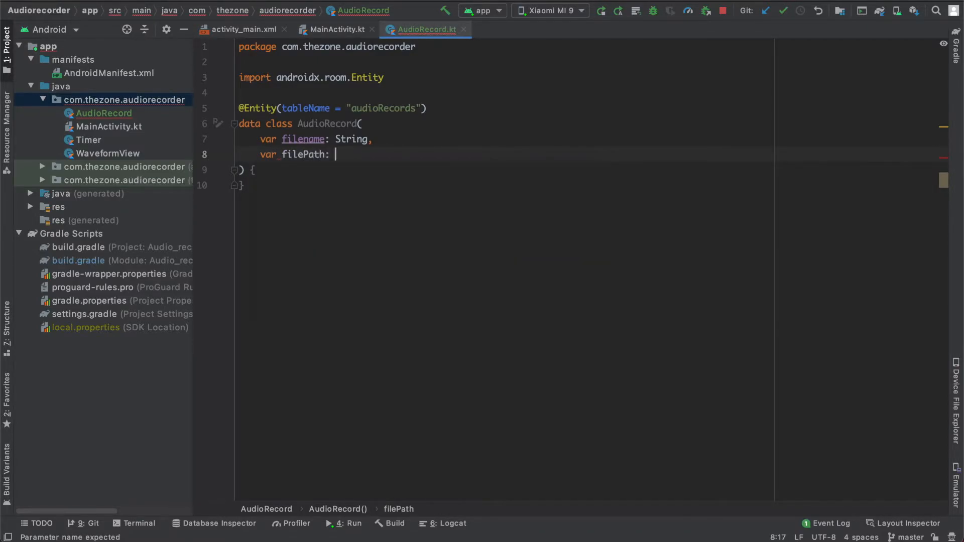
type("String,")
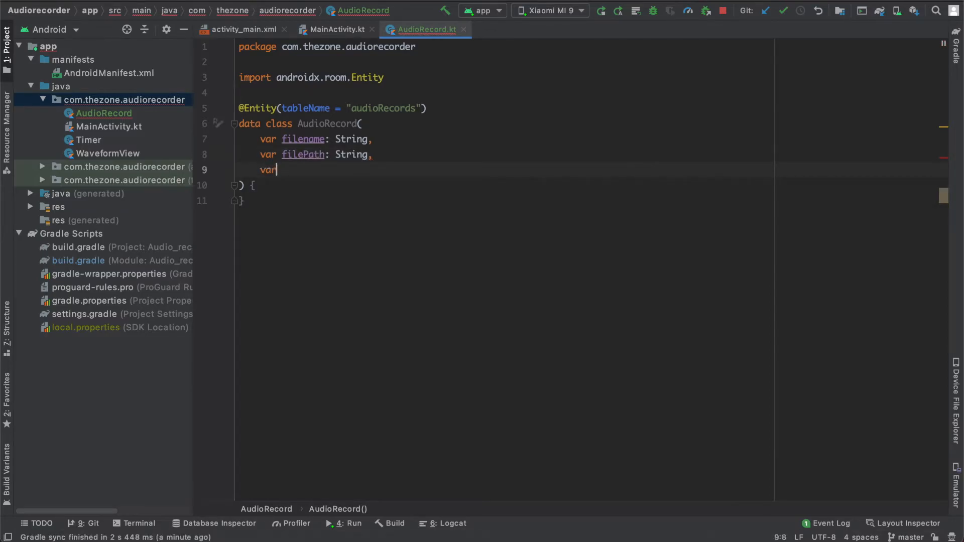
type("timestamp: Long,")
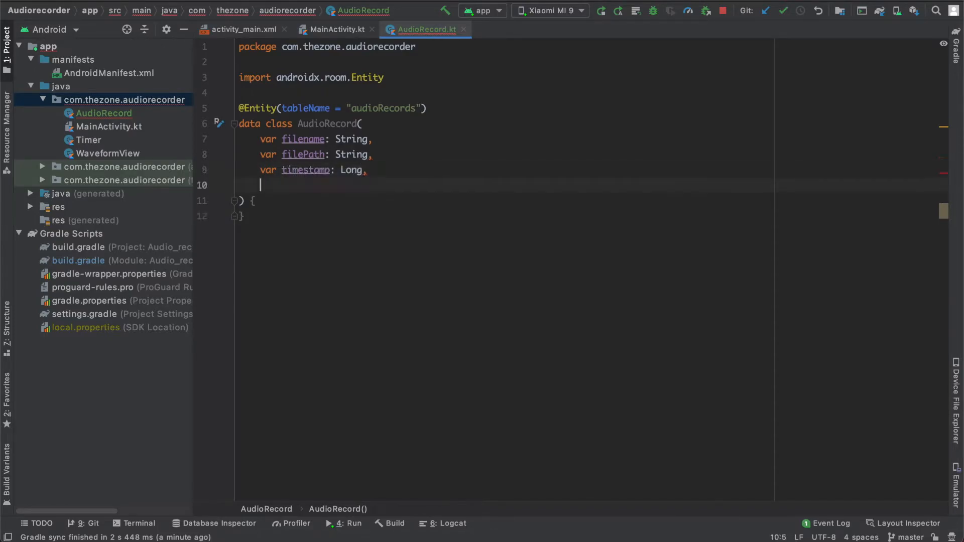
Add String duration and ampsPath fields to complete the AudioRecord constructor
type("var du")
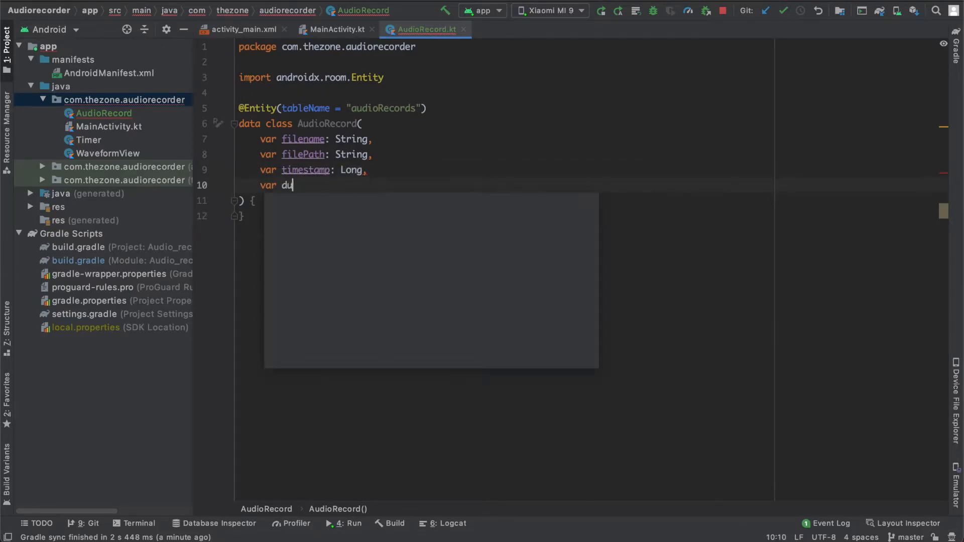
type("ration")
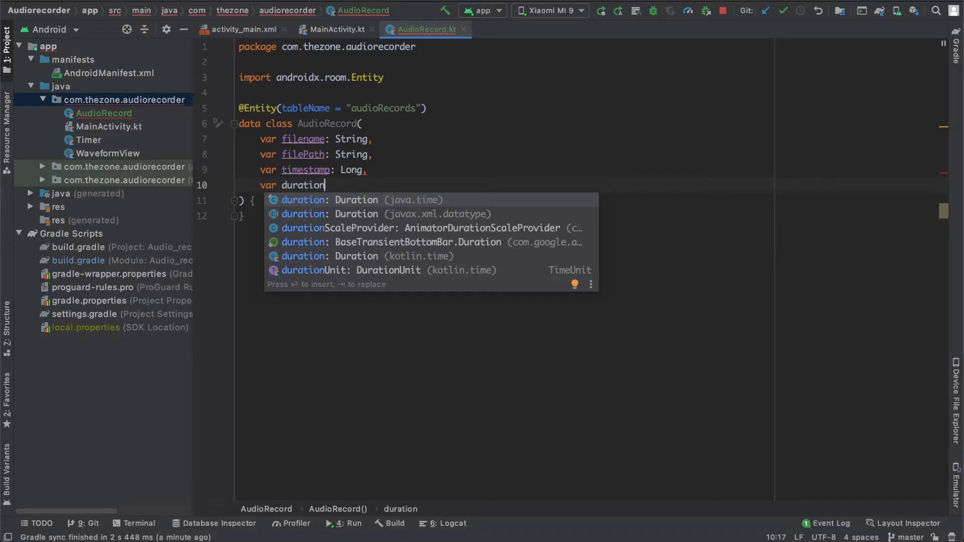
key("Escape")
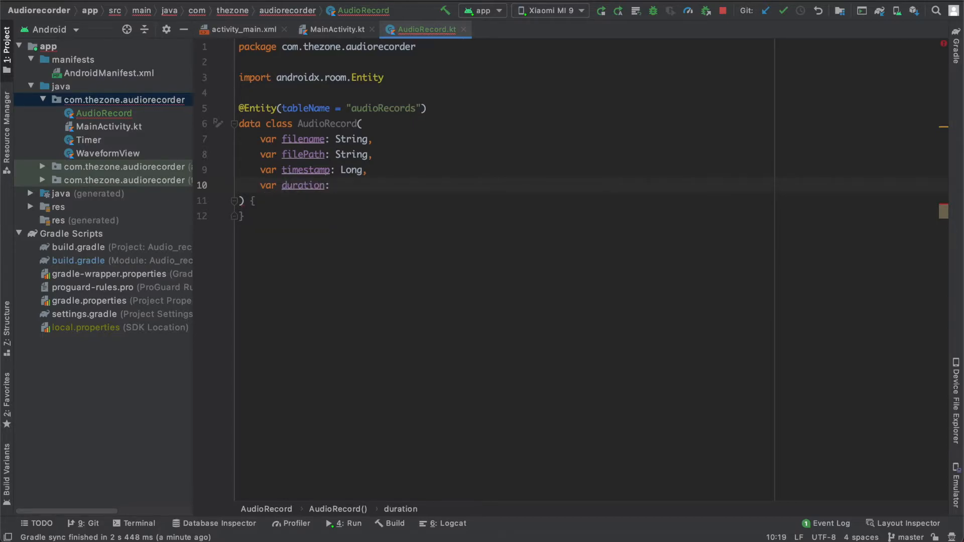
type("String,")
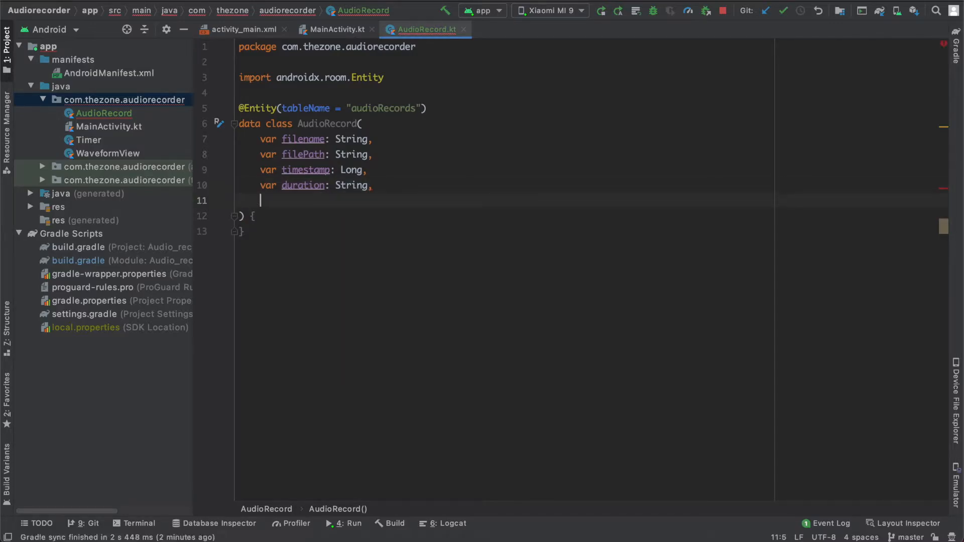
type("var amps")
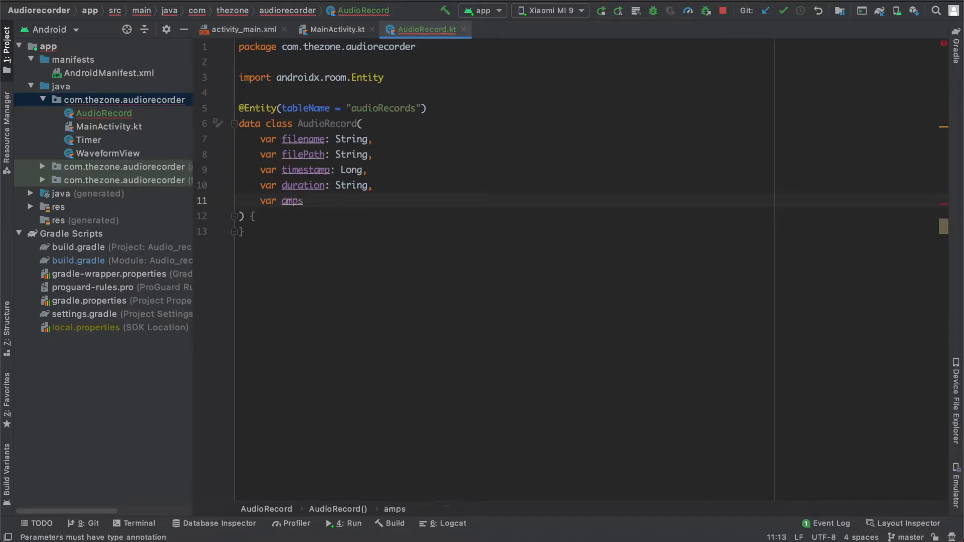
type("Path")
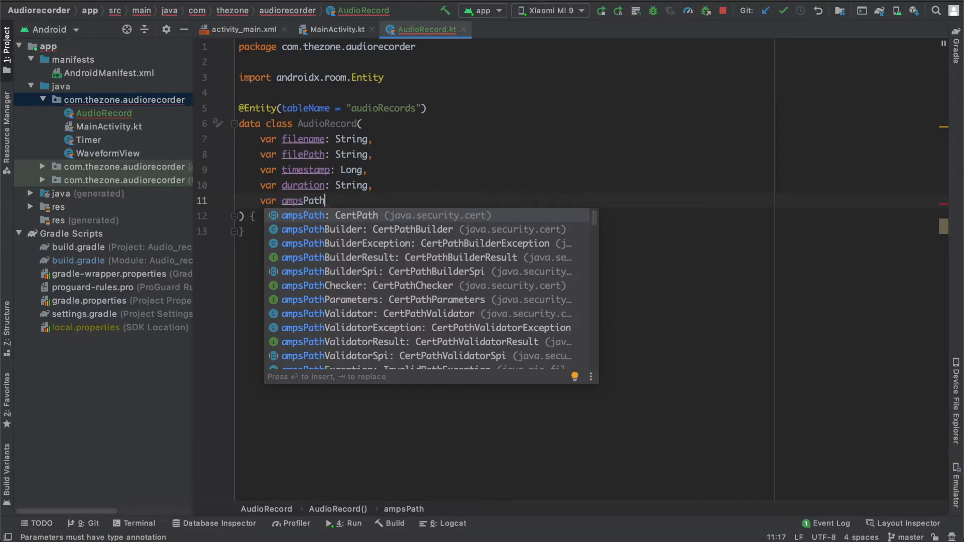
type(": S")
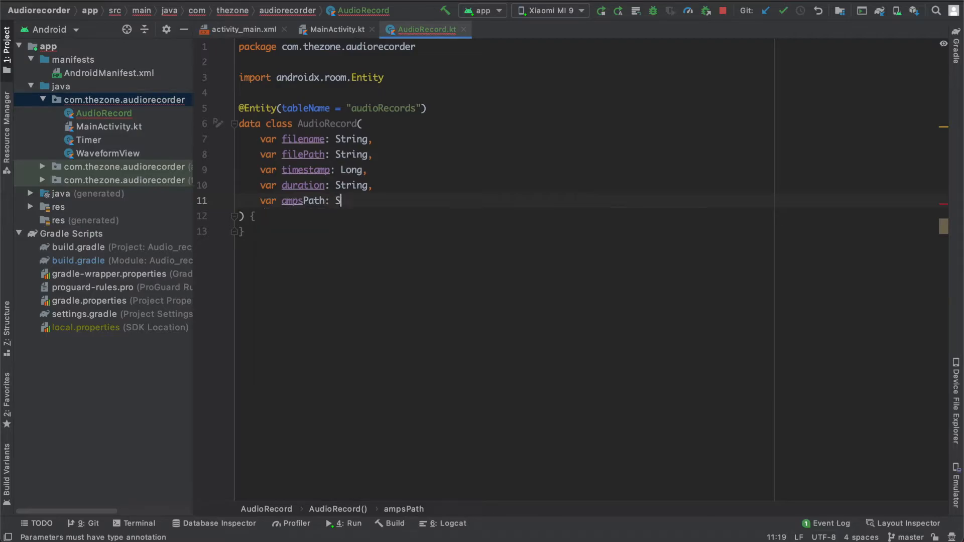
type("tring")
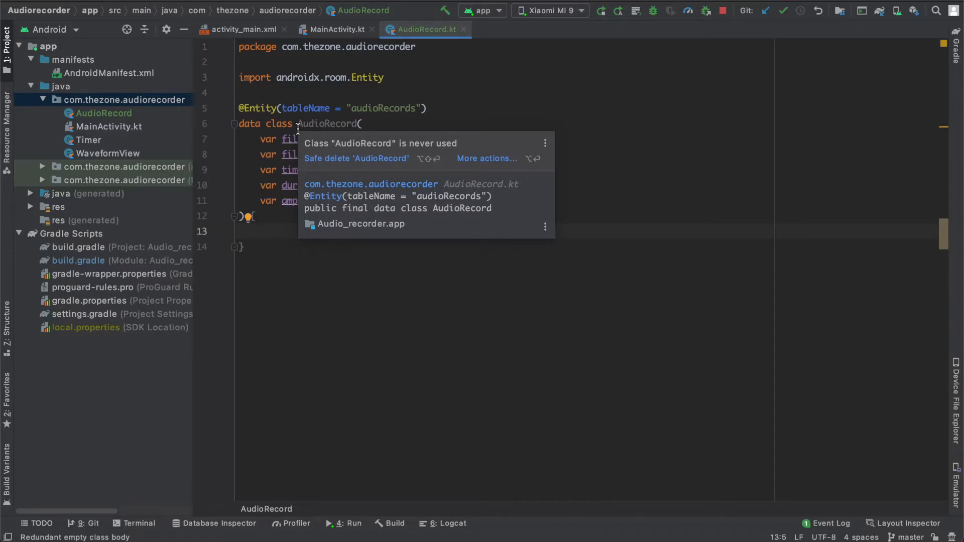
mouse_move(494, 171)
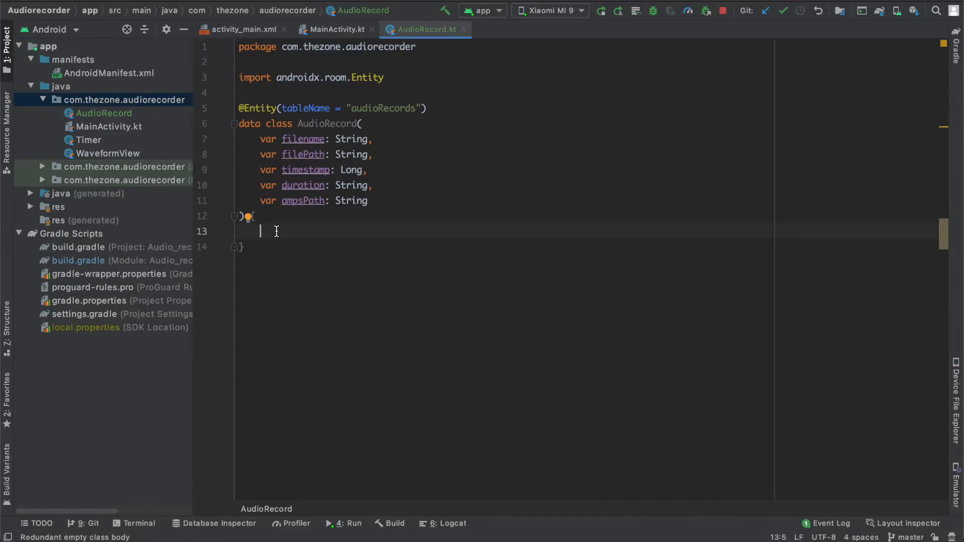
type("@PrimaryKey")
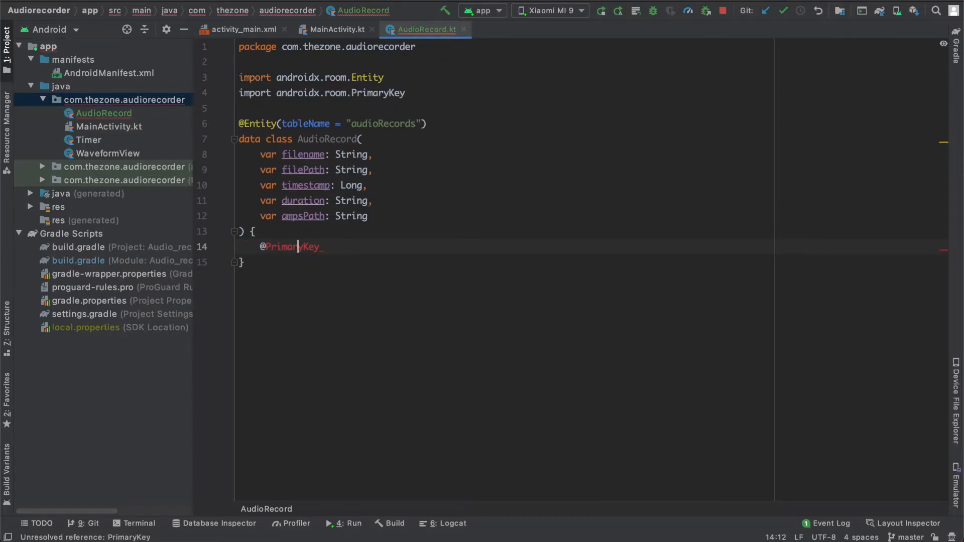
type("(autoGenerate = true")
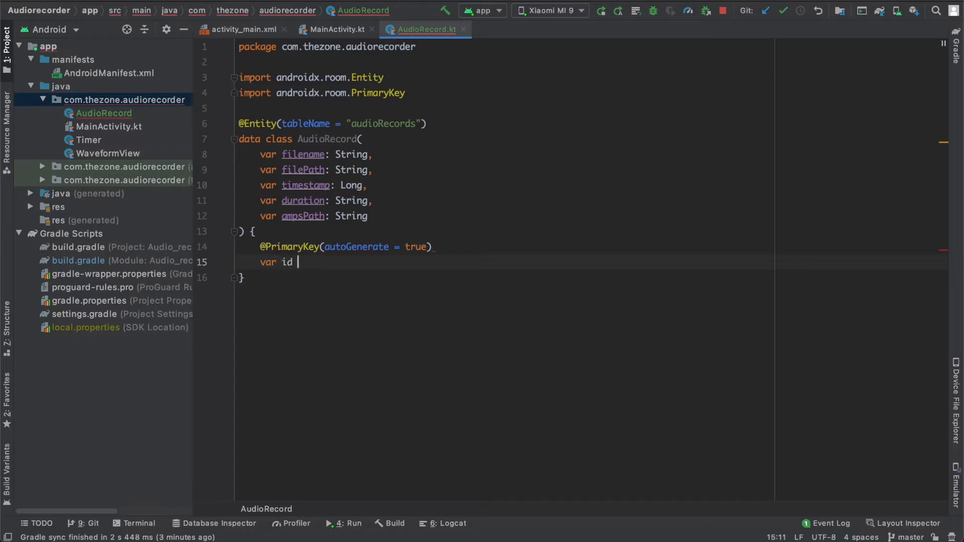
type("= 0")
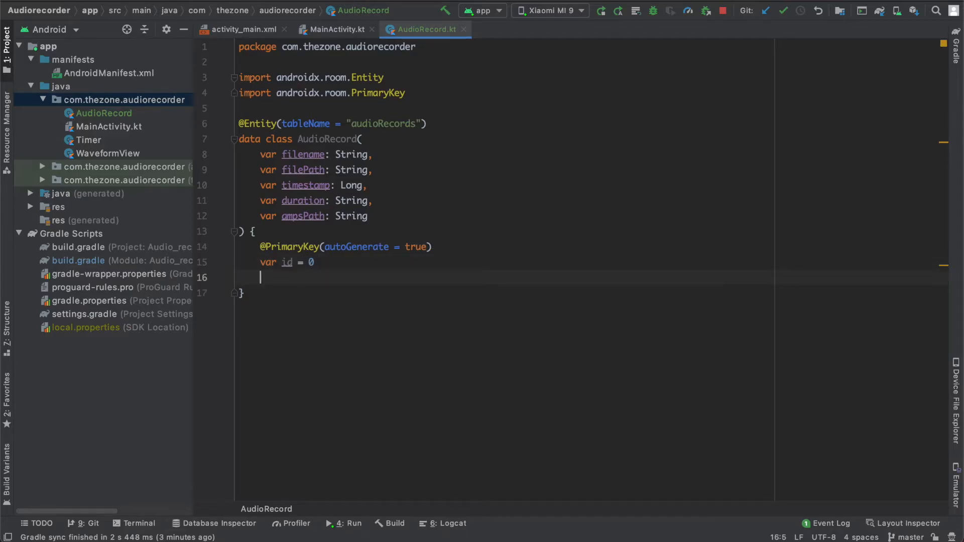
type("var isChecked")
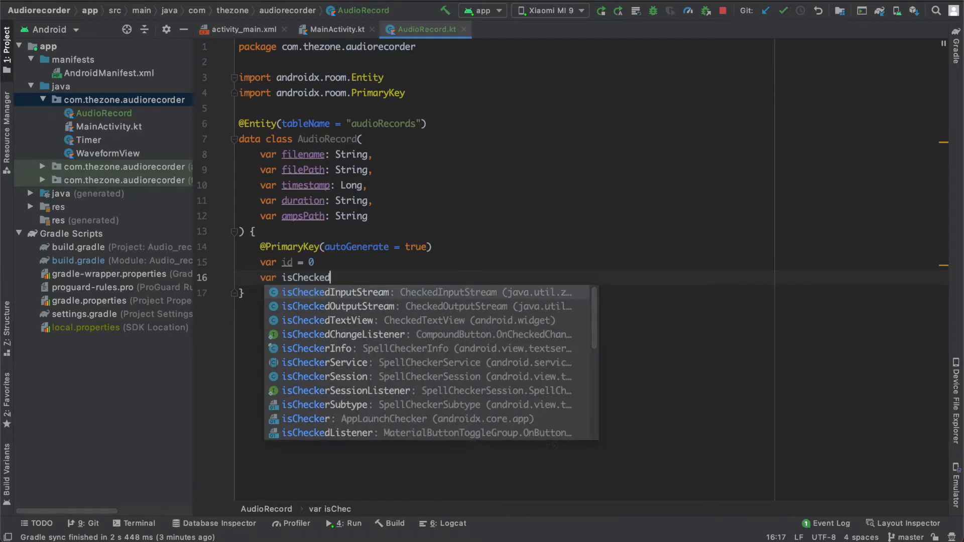
type("= false")
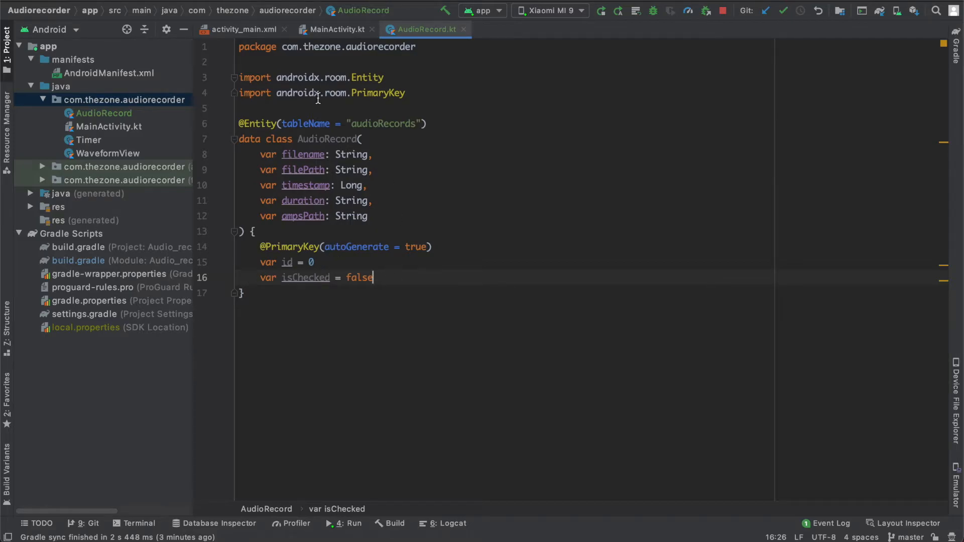
key("Enter")
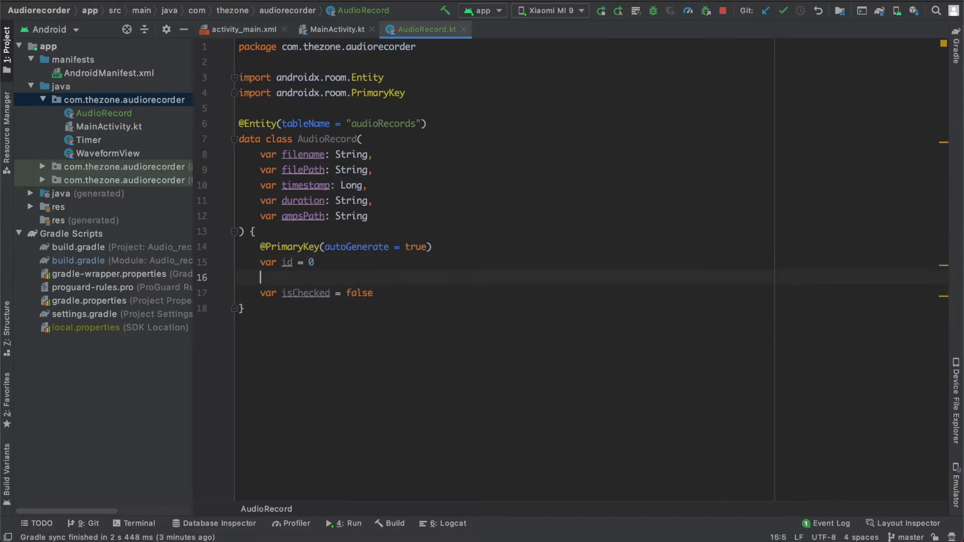
type("@Ig")
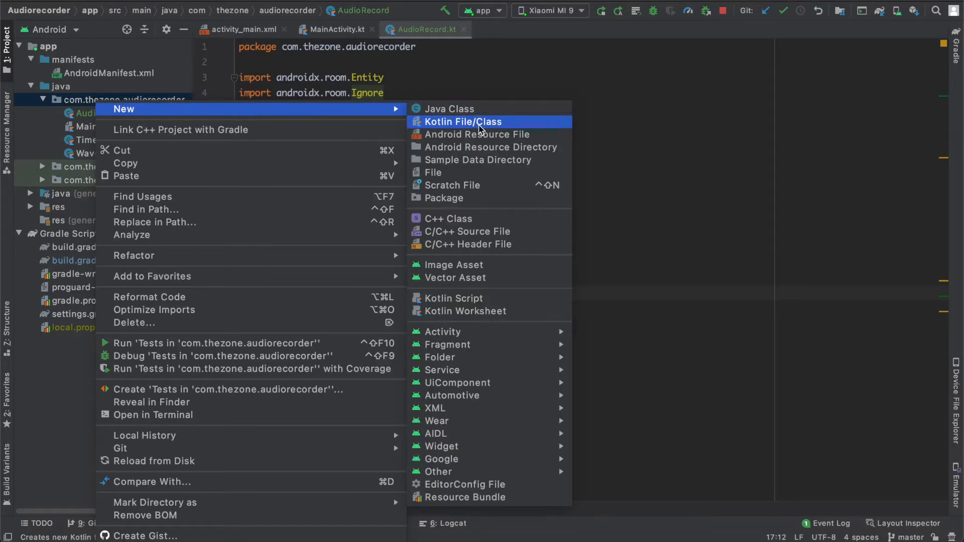
Create the AudioRecordDao interface file in the package and add it to Git
left_click(462, 121)
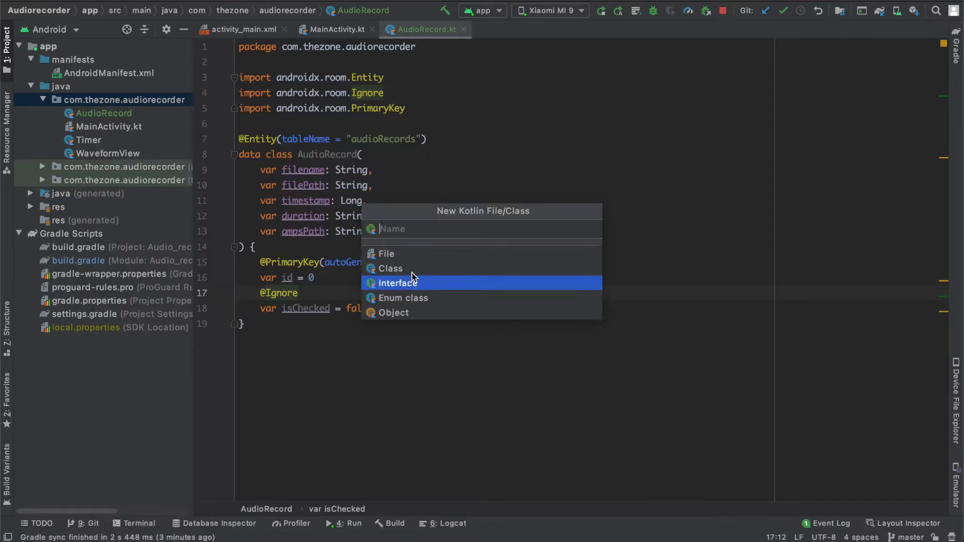
type("AudioRecor")
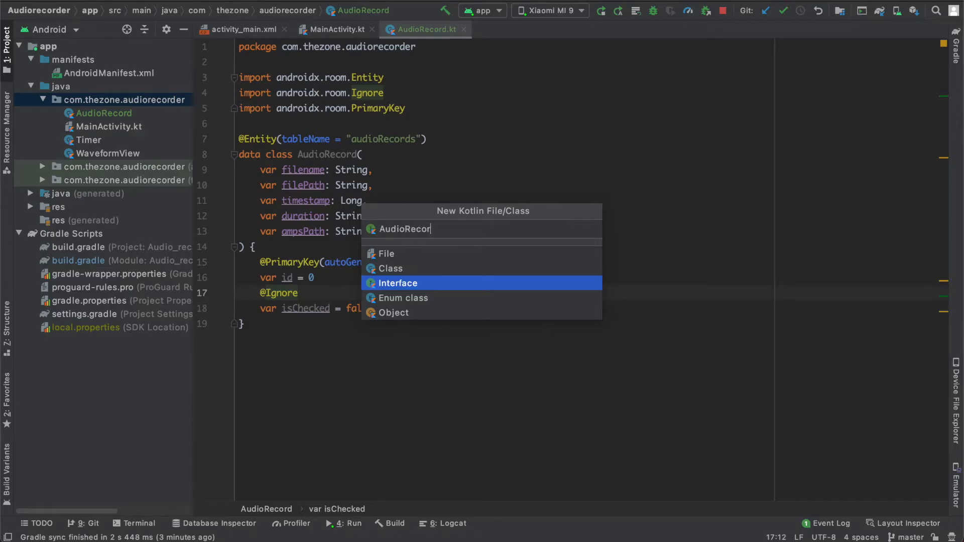
type("D")
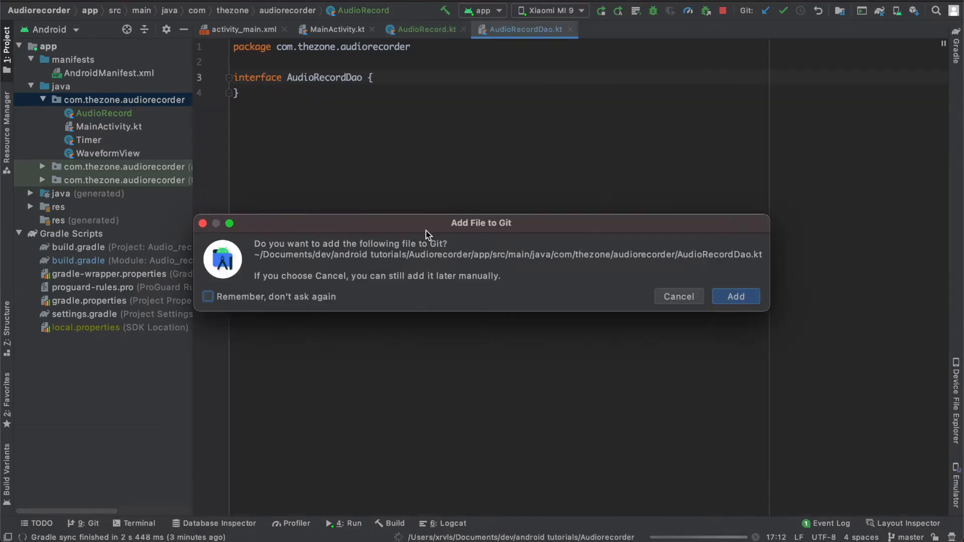
left_click(735, 297)
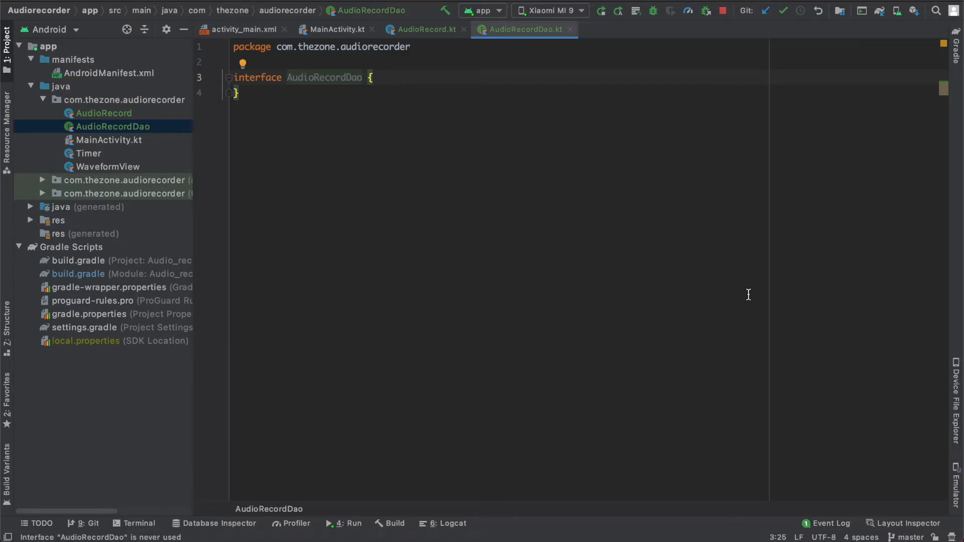
left_click(362, 77)
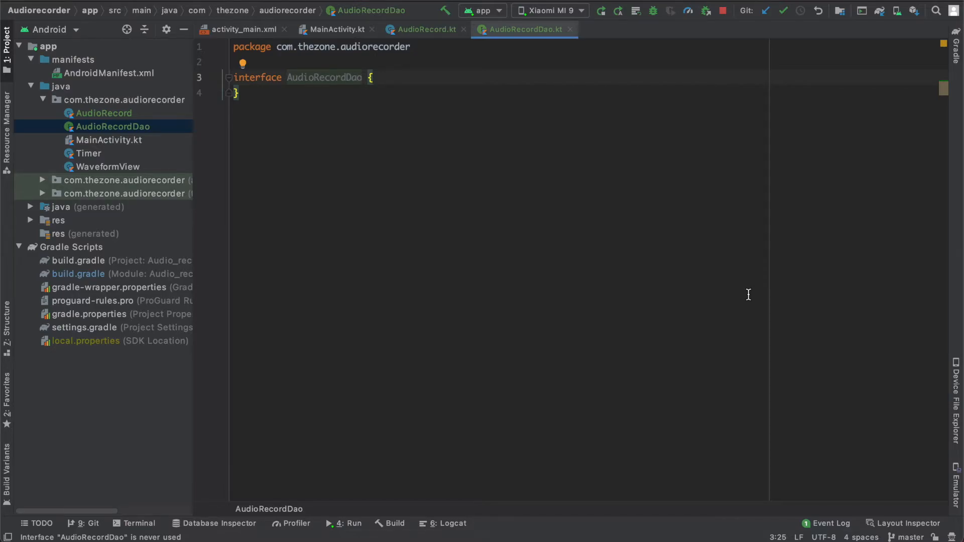
mouse_move(552, 138)
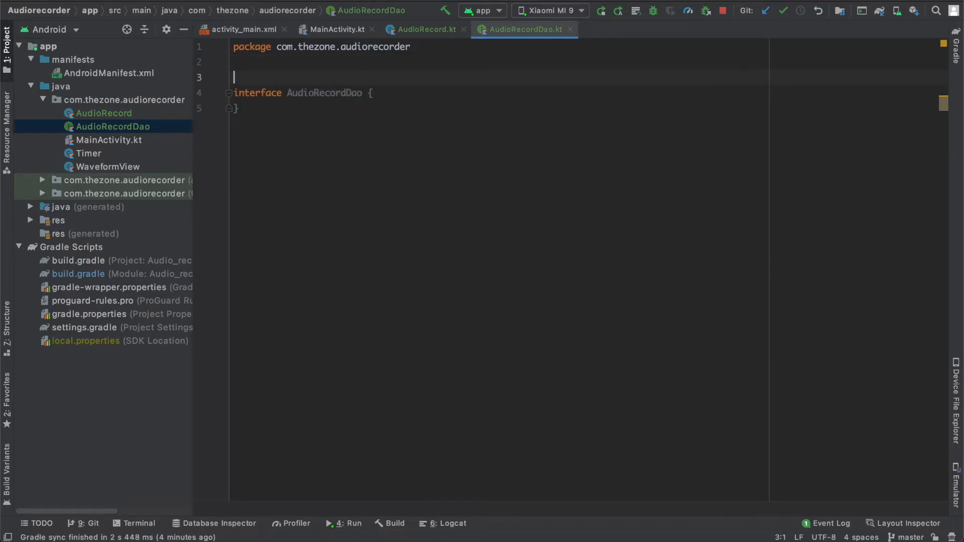
type("@Dao")
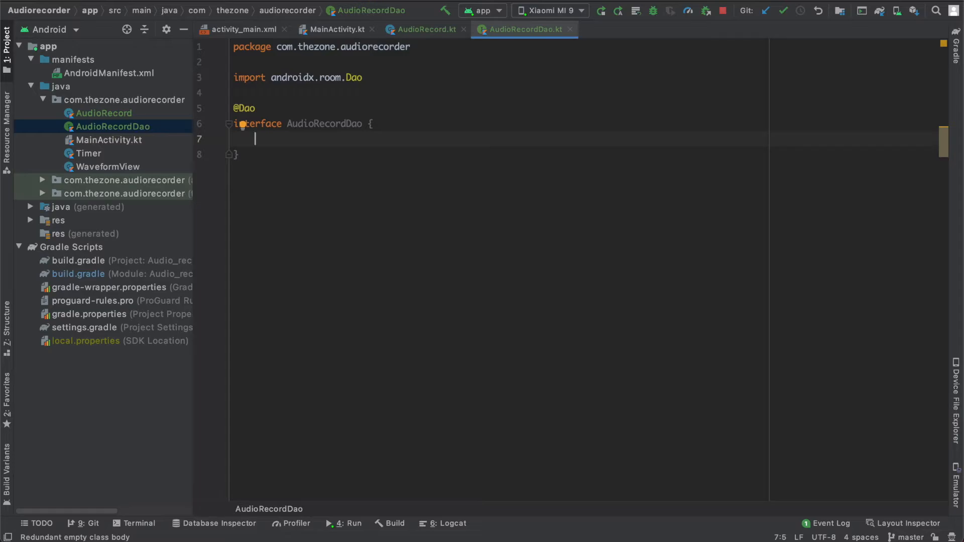
type("@Query(")
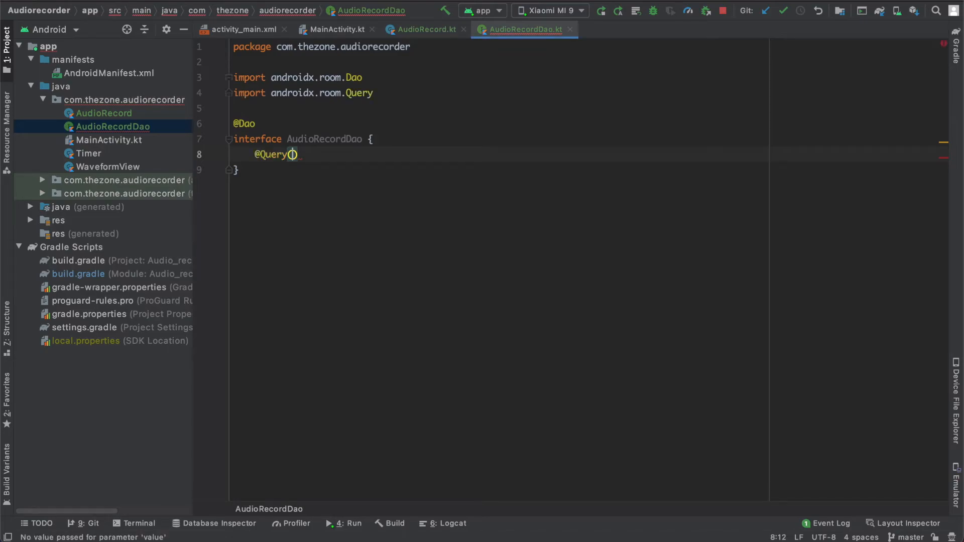
type("value: \"SELECT * \"")
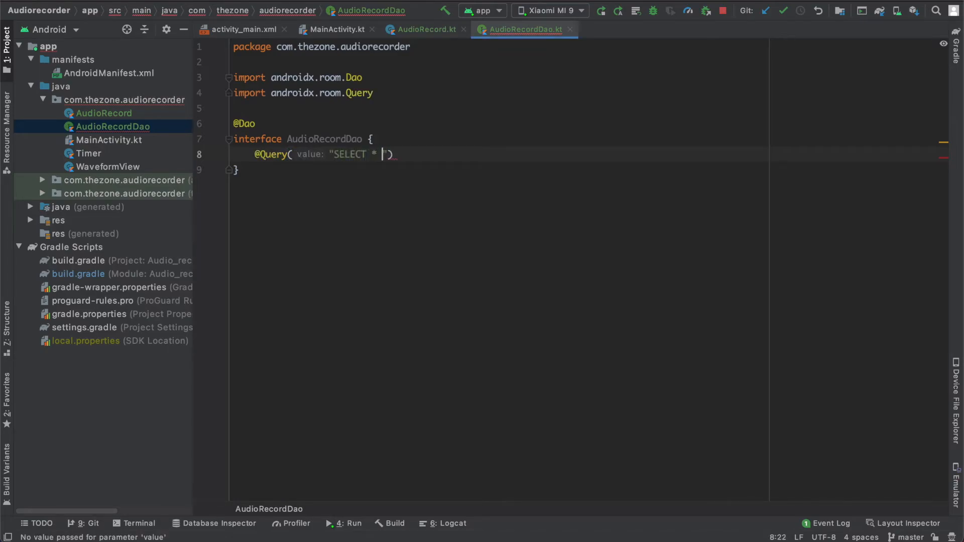
type("FROM")
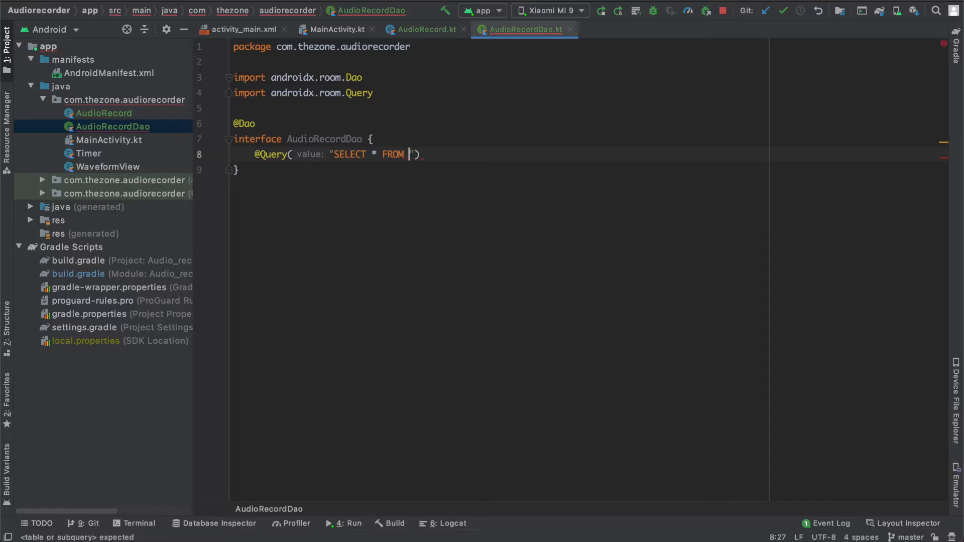
type("audioRecords")
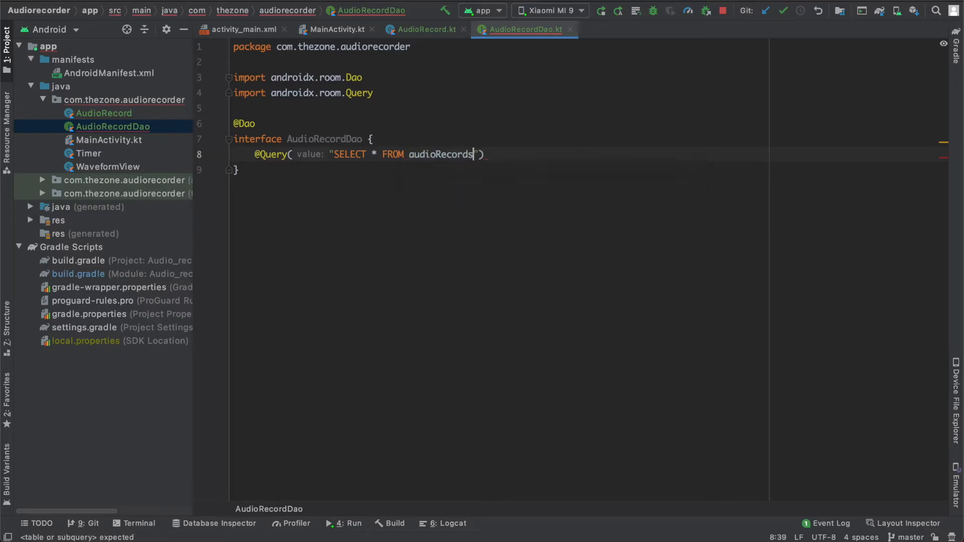
Declare fun getAll(): List<AudioRecord> under the query annotation
left_click(426, 29)
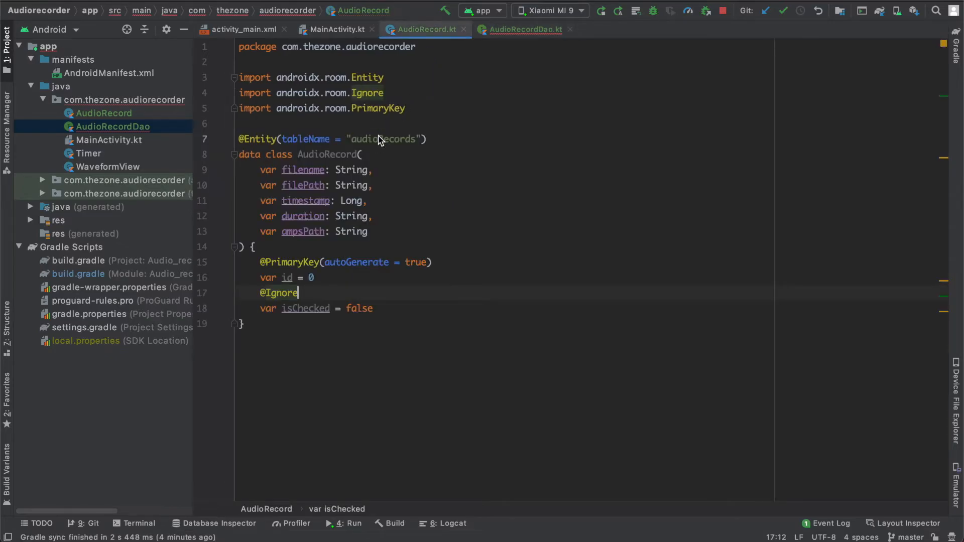
left_click(523, 29)
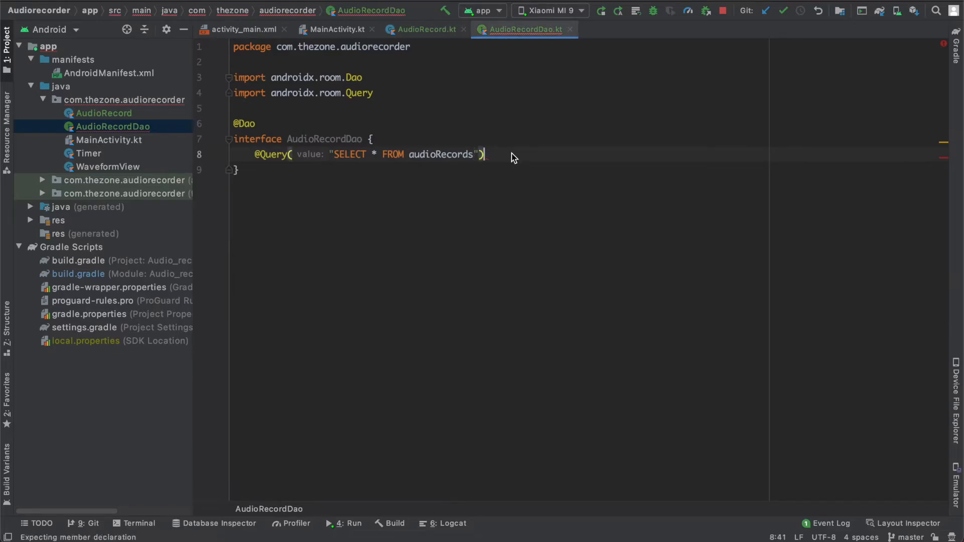
type("fun getAll(")
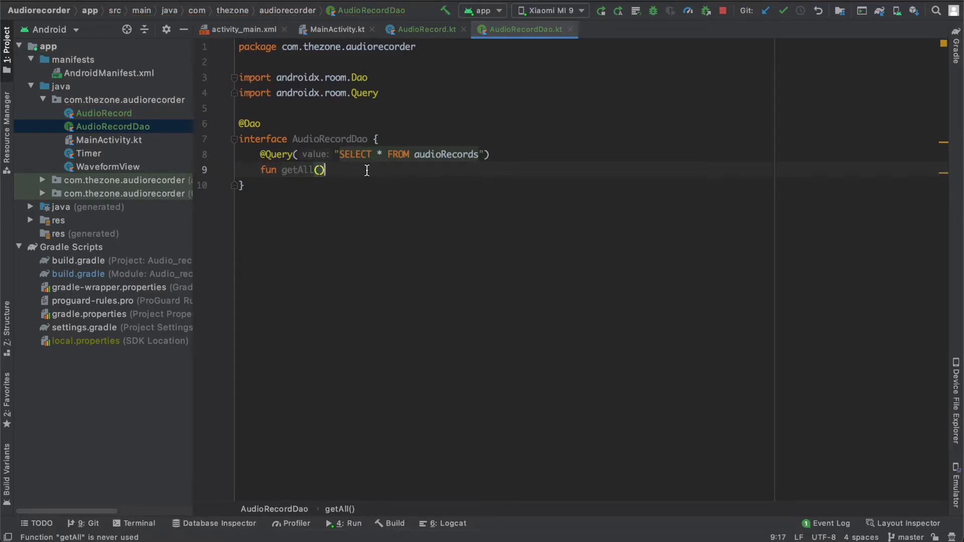
type(":")
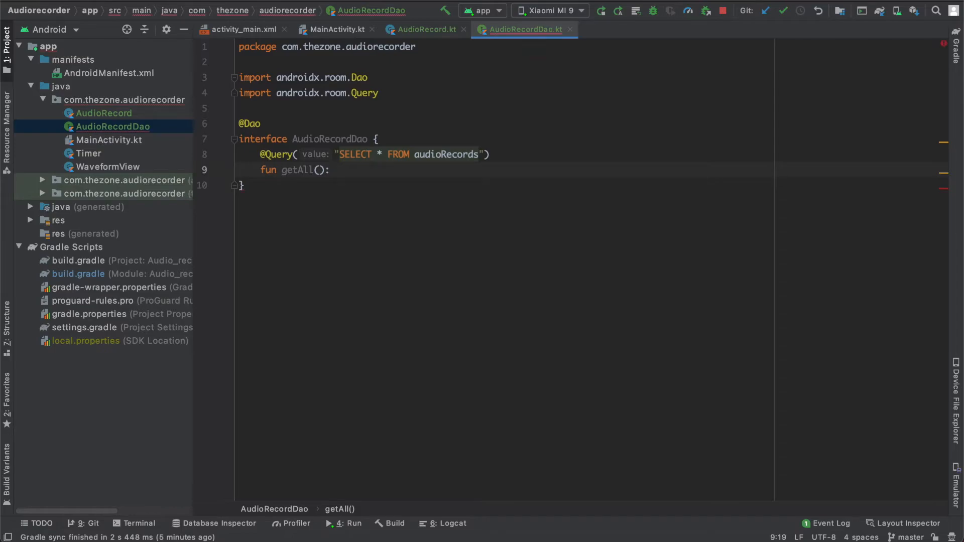
type(": List<AudioRecord>")
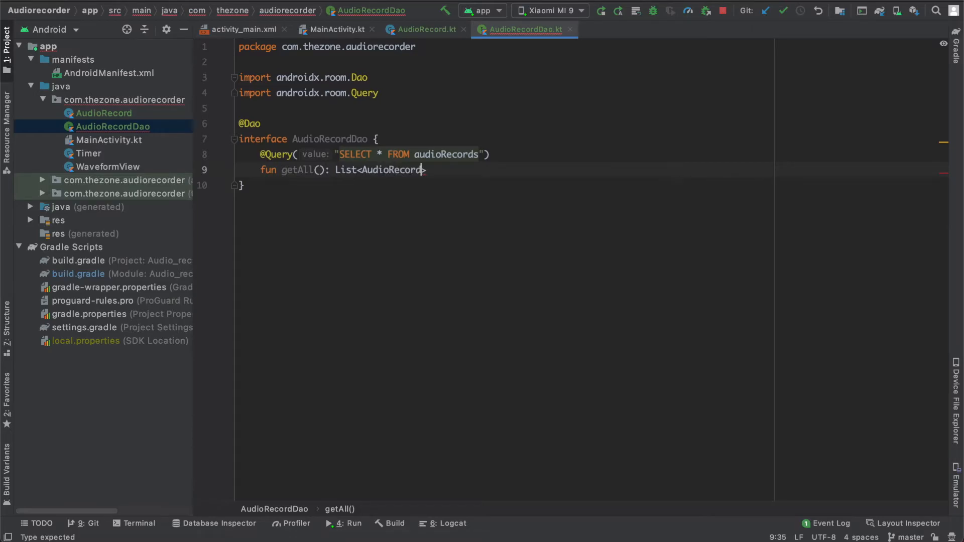
key("enter")
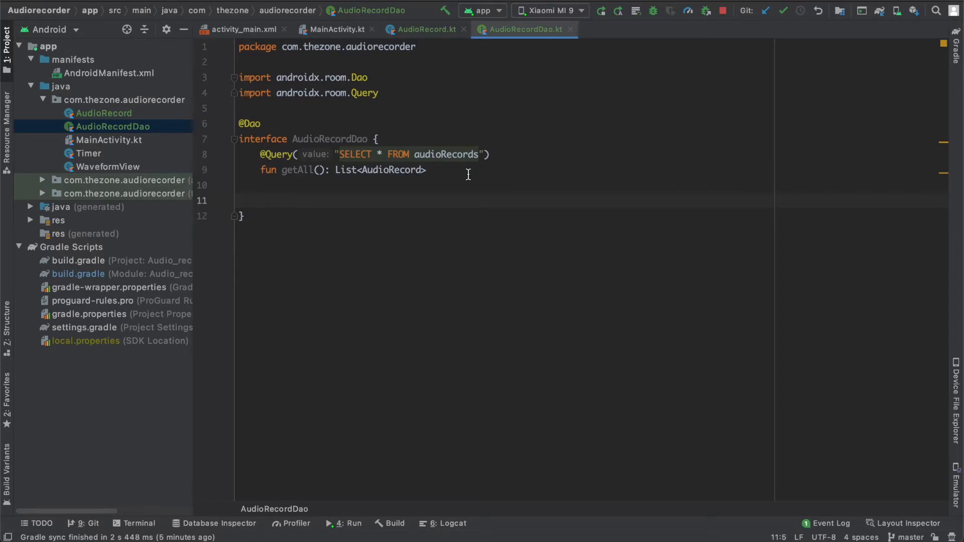
left_click(261, 200)
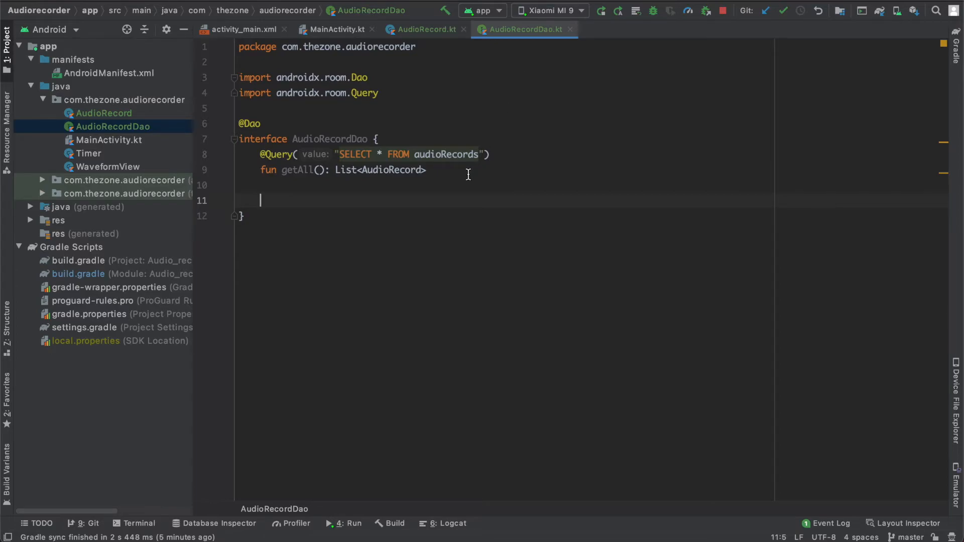
type("@Insert")
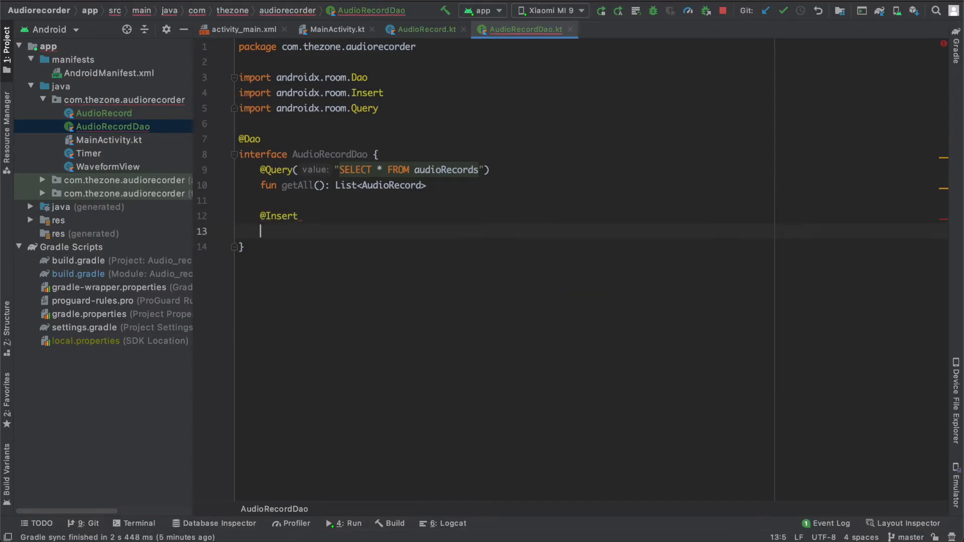
type("fun insert(varag audioRecord: AudioRecord")
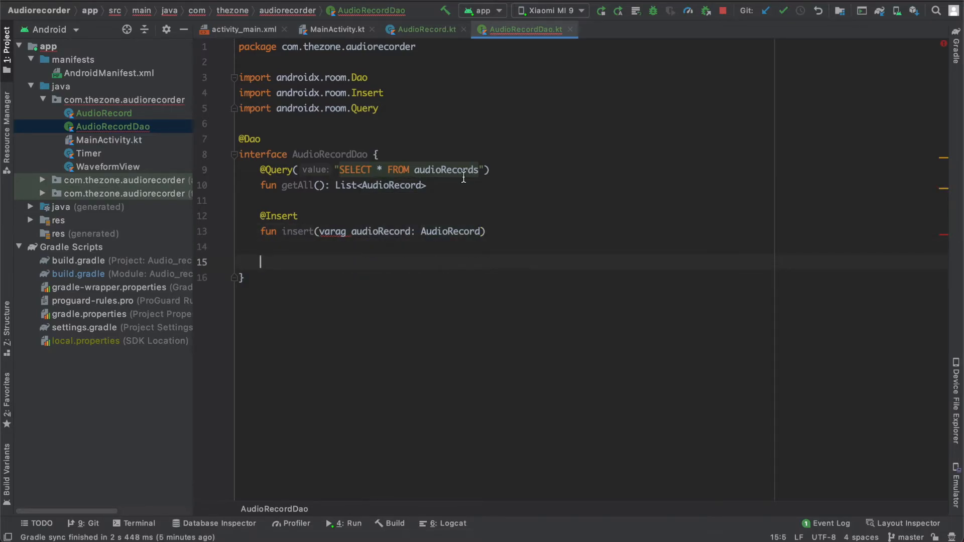
left_click(339, 231)
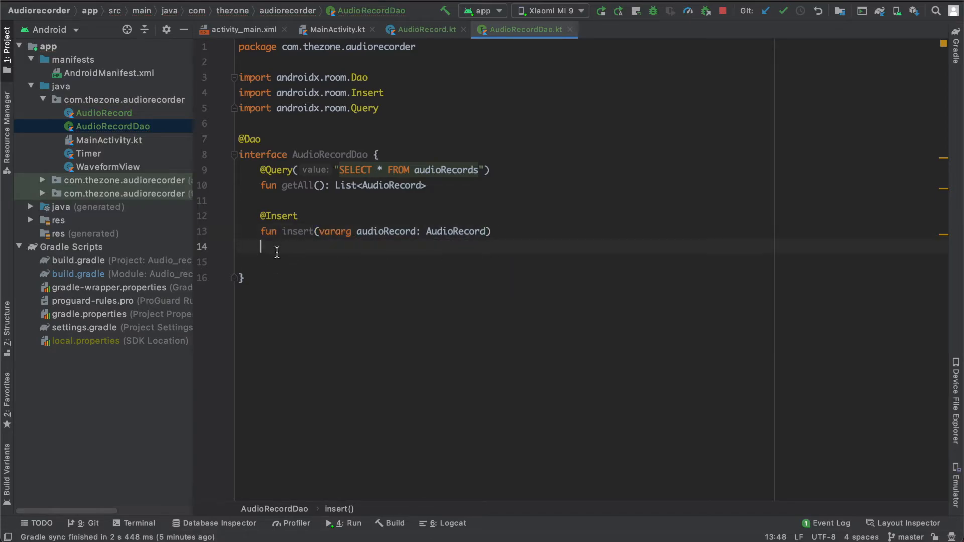
left_click(259, 231)
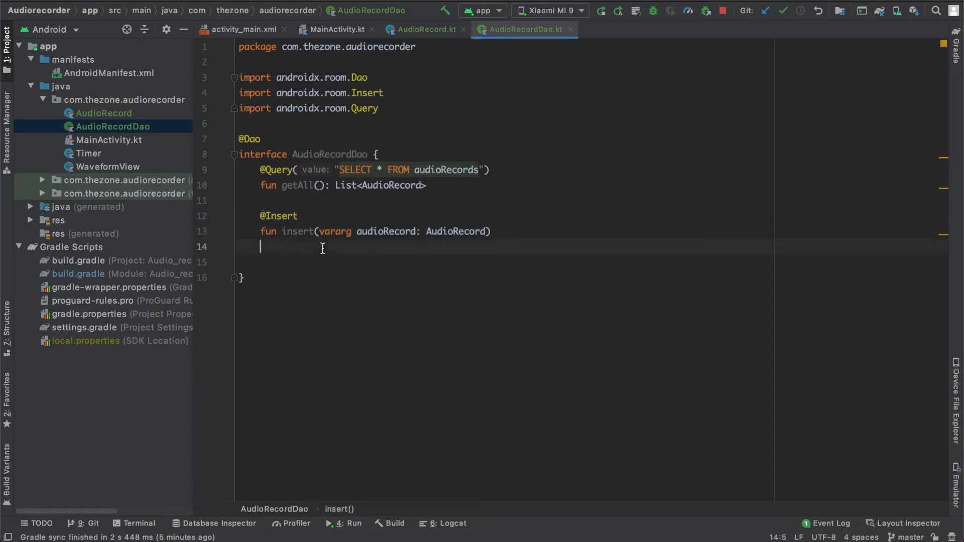
type("@Dele")
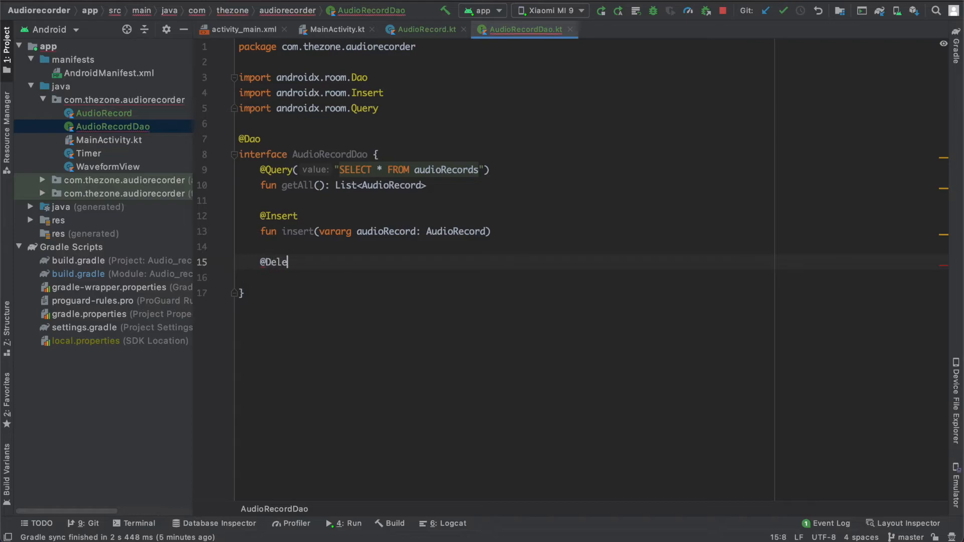
type("te")
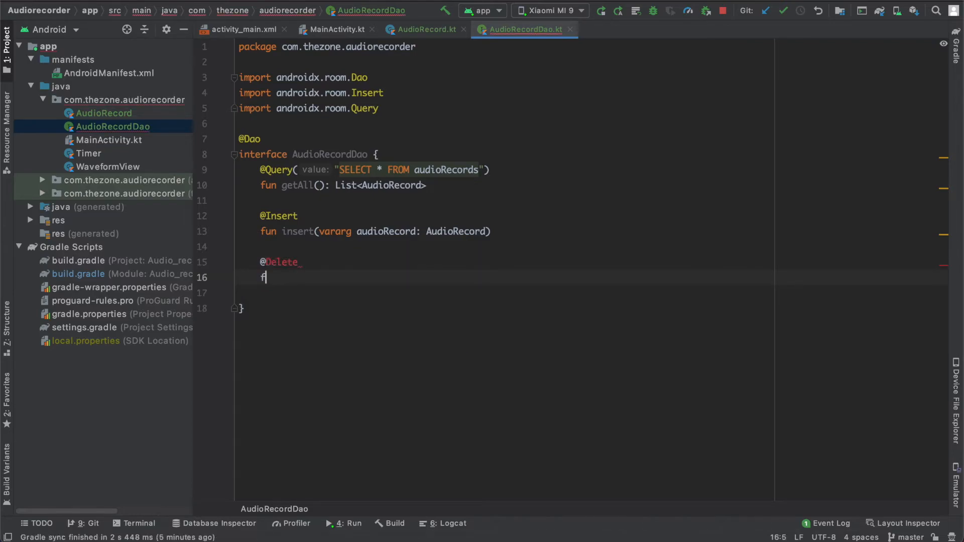
type("un delete(")
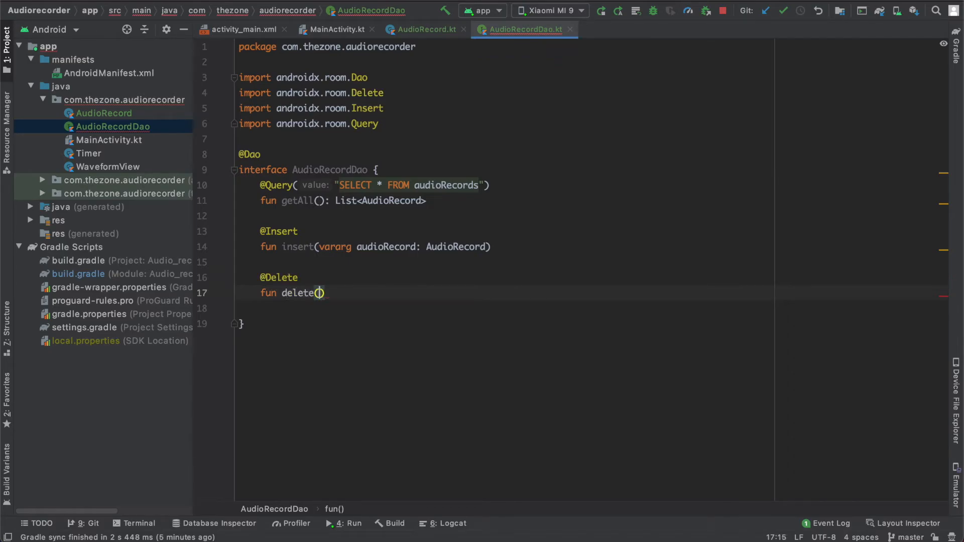
type("audioRecord: AudioRecord")
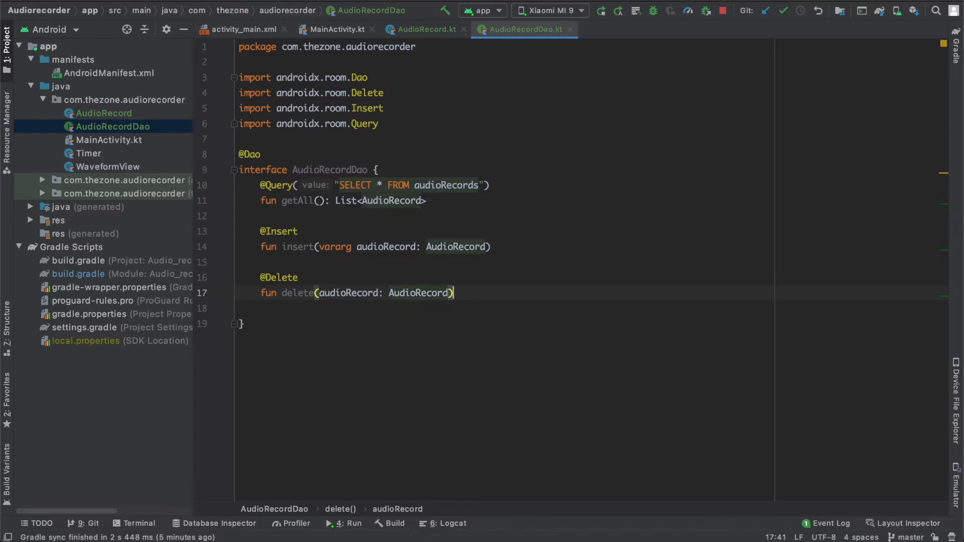
type("@D")
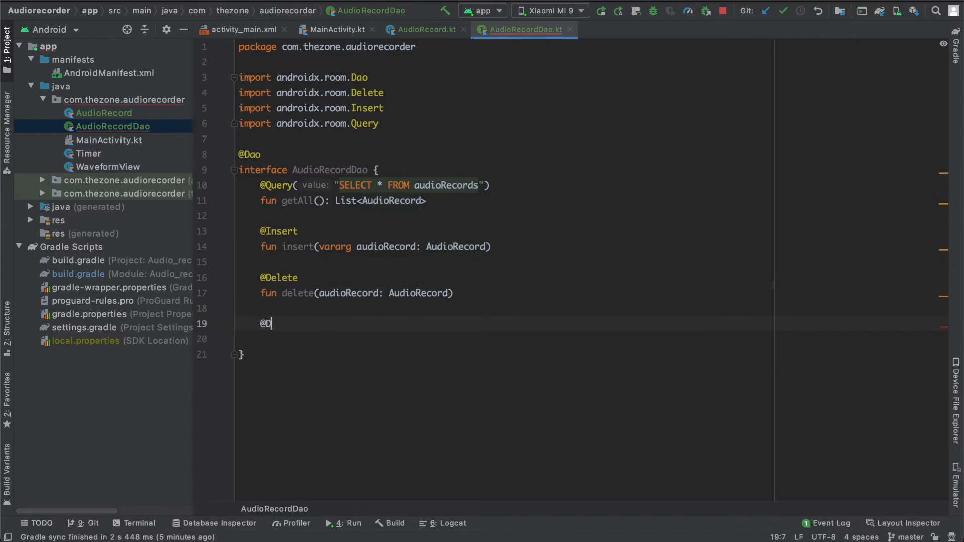
type("elete")
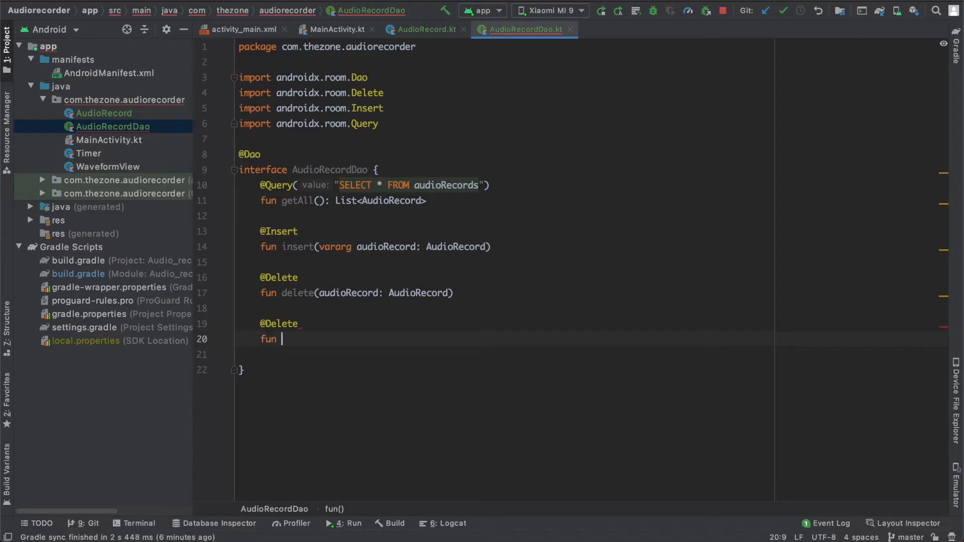
type("delete()")
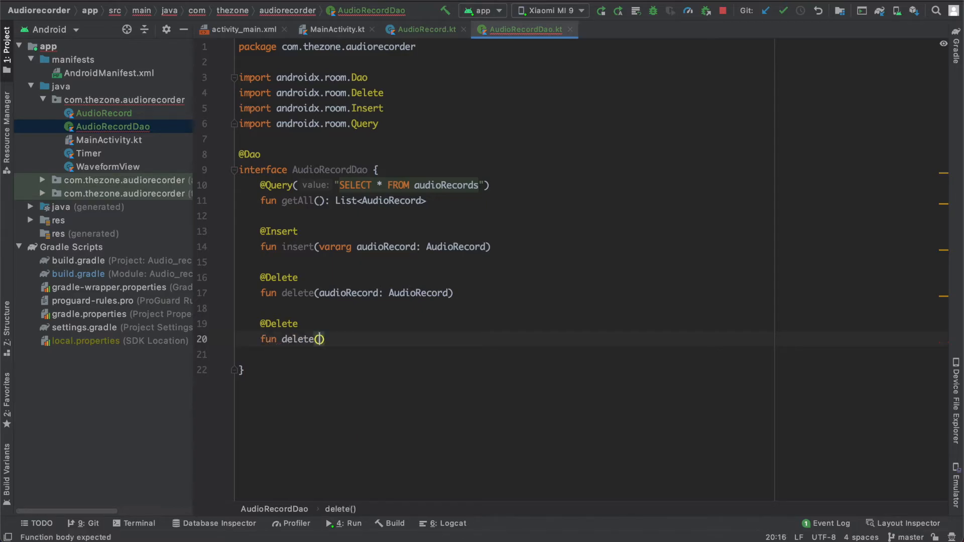
type("audioRecords: Array<AudioRecord>")
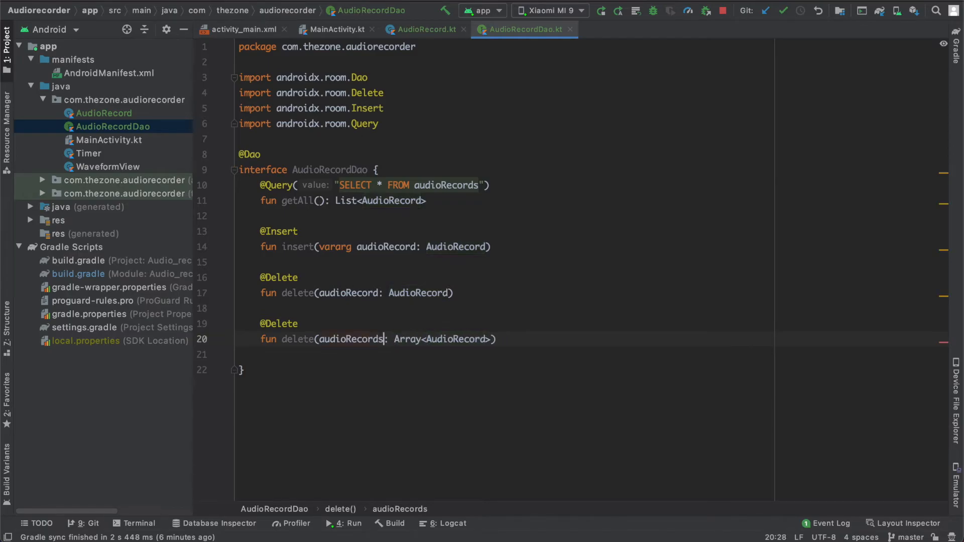
type("@")
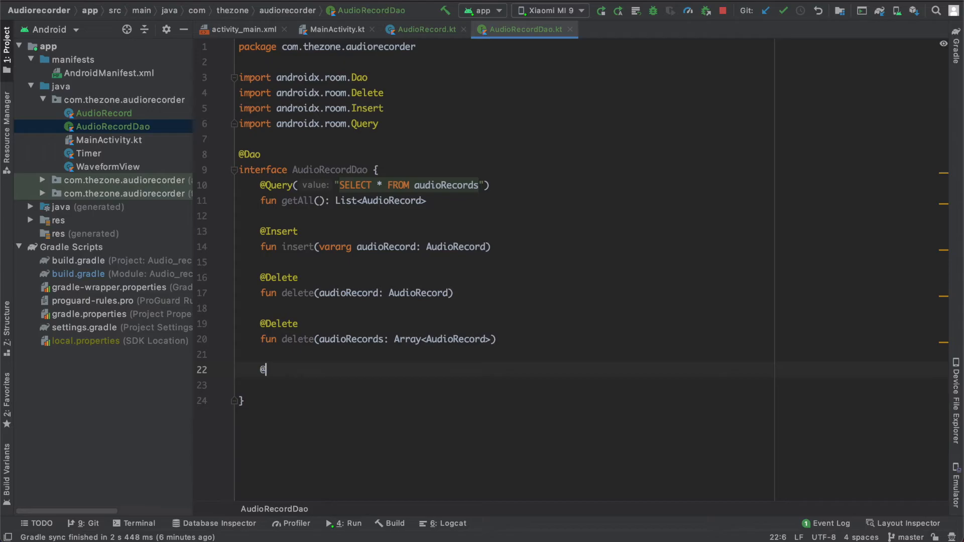
type("Update")
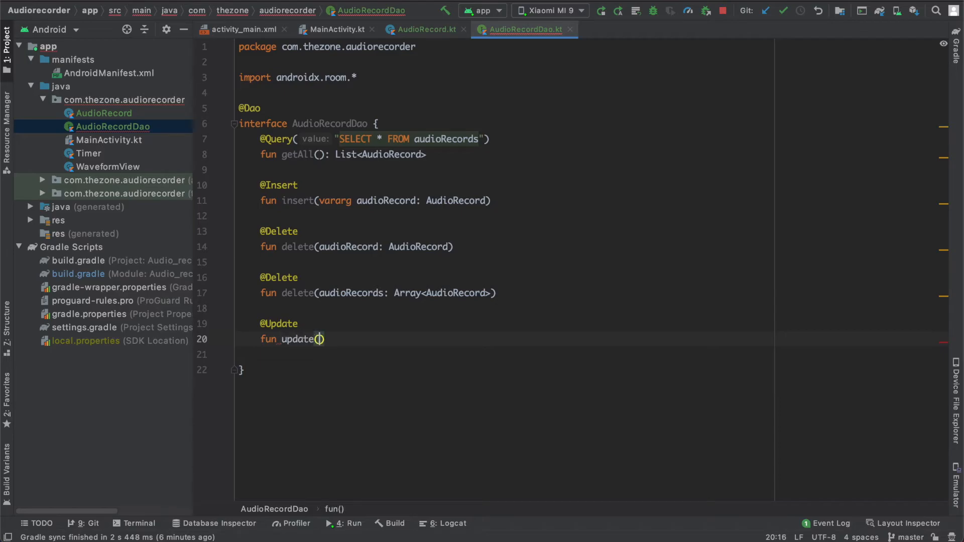
type("audioRecord: AudioRecord")
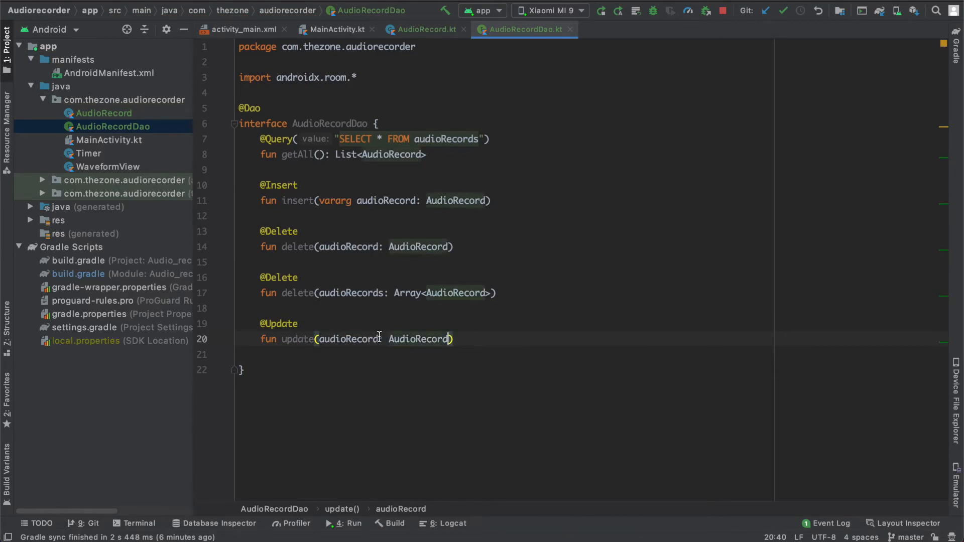
mouse_move(458, 338)
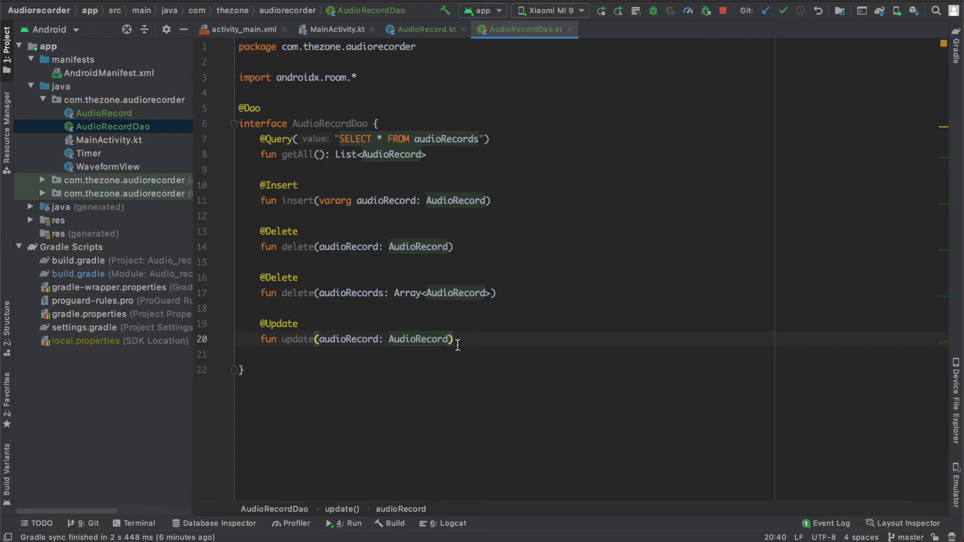
mouse_move(454, 320)
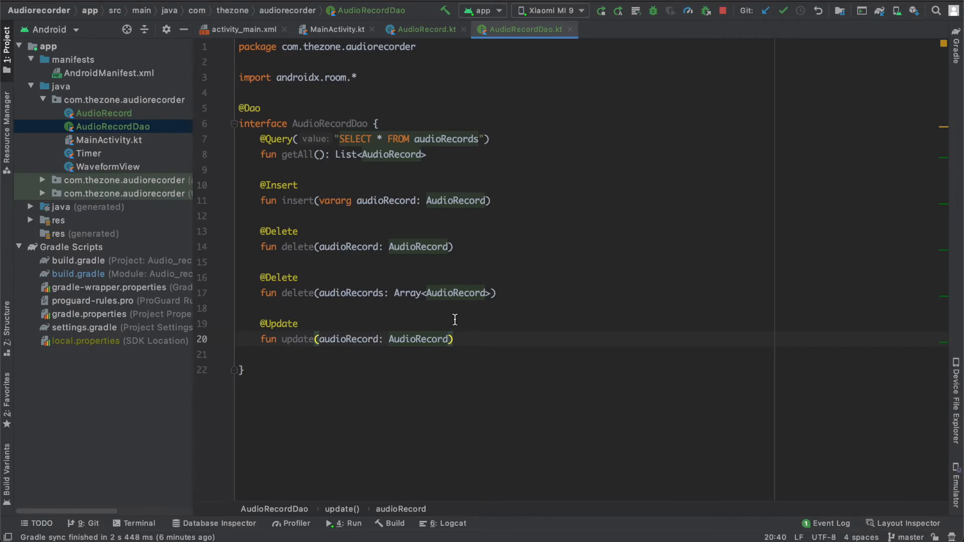
left_click(125, 100)
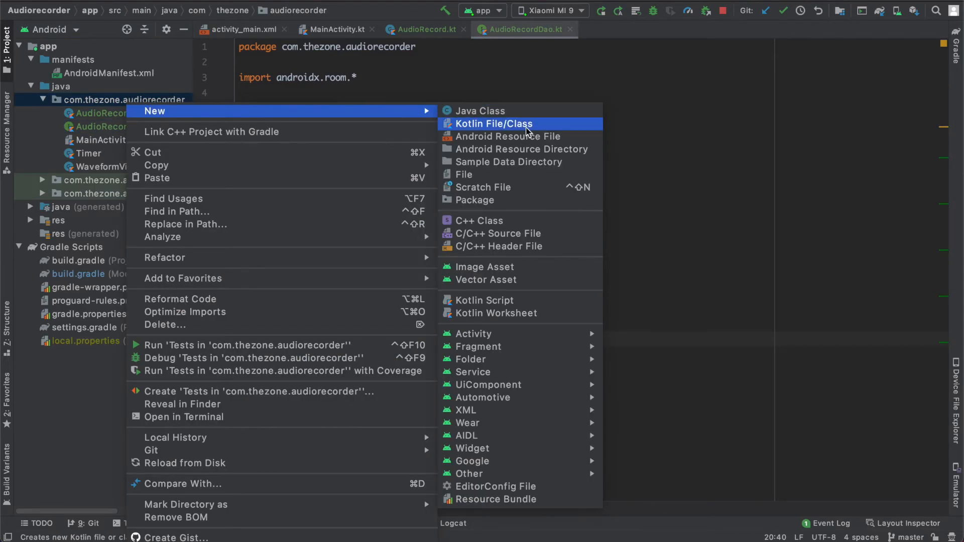
Create a new Kotlin class AppDatabase in the package and add it to Git
left_click(493, 124)
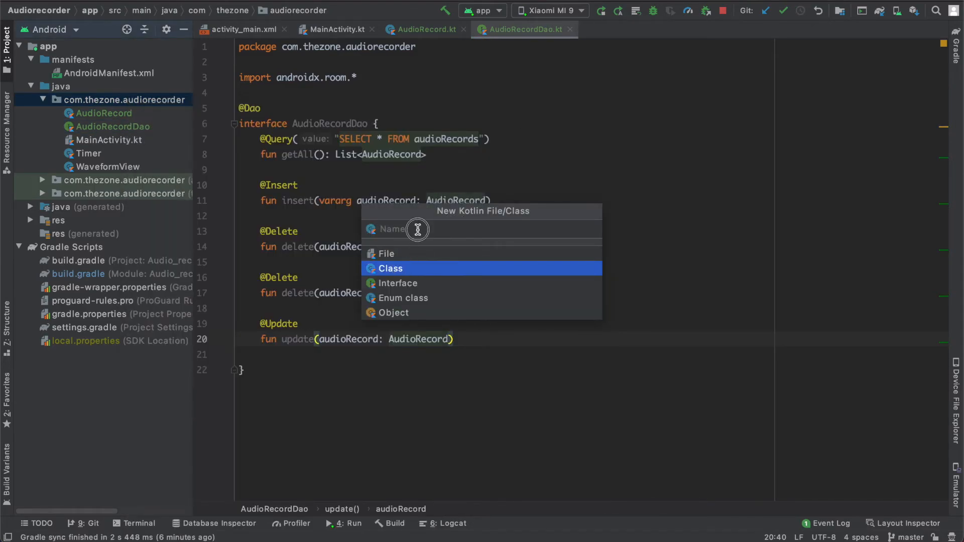
type("AppDataba")
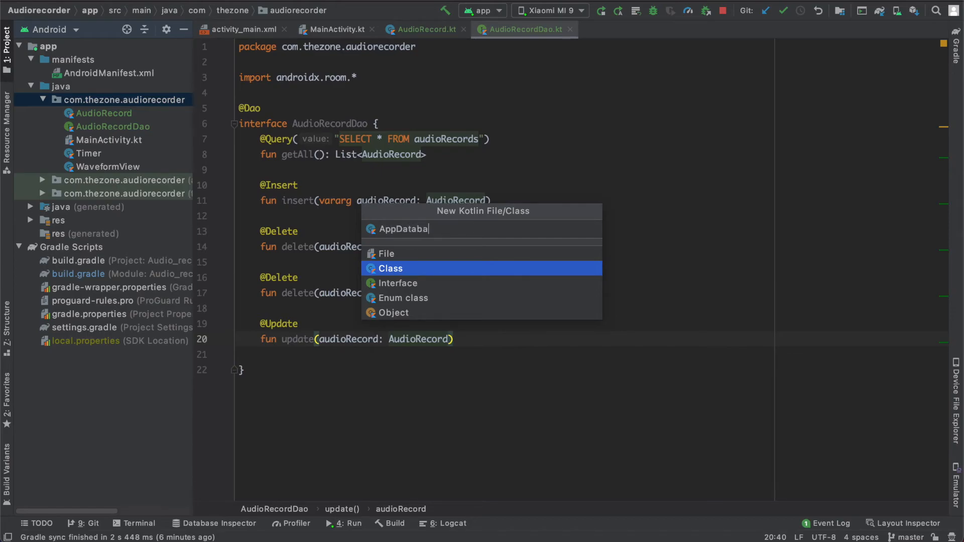
key("Enter")
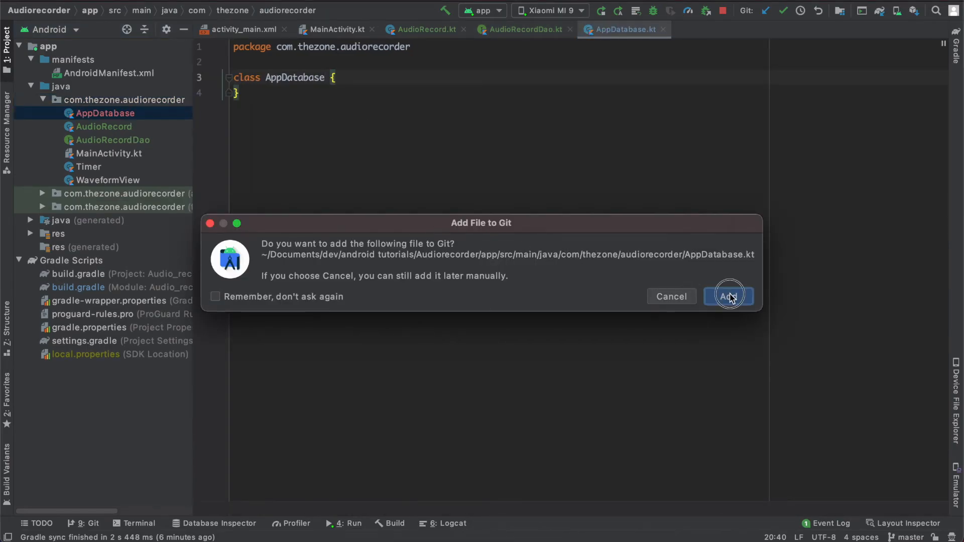
left_click(728, 296)
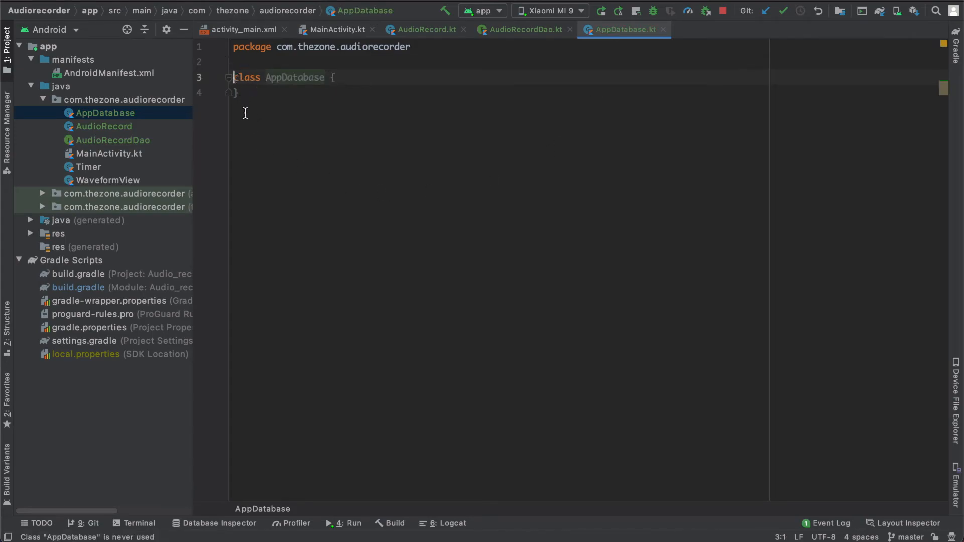
Make AppDatabase an abstract class extending RoomDatabase(), importing androidx.room.RoomDatabase
type("abstract")
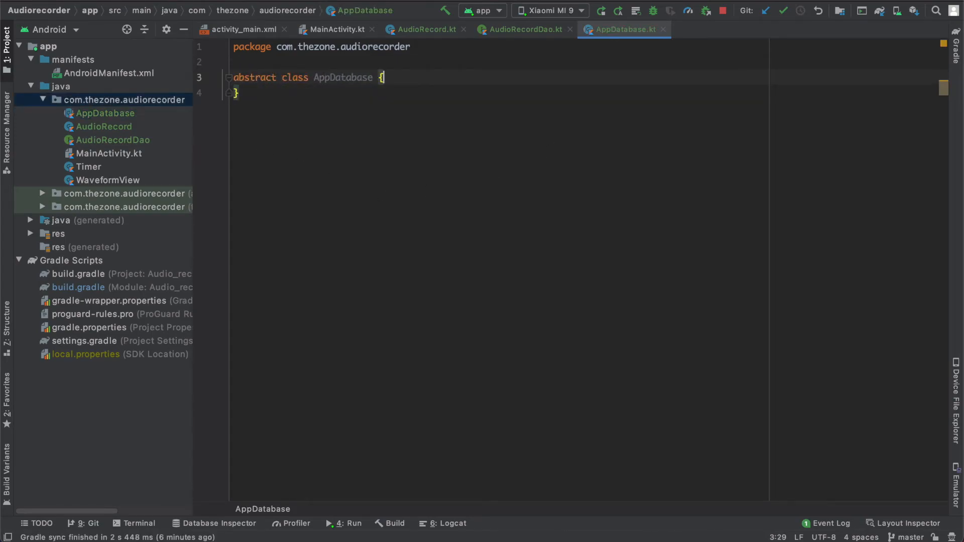
type(": RoomDatabse")
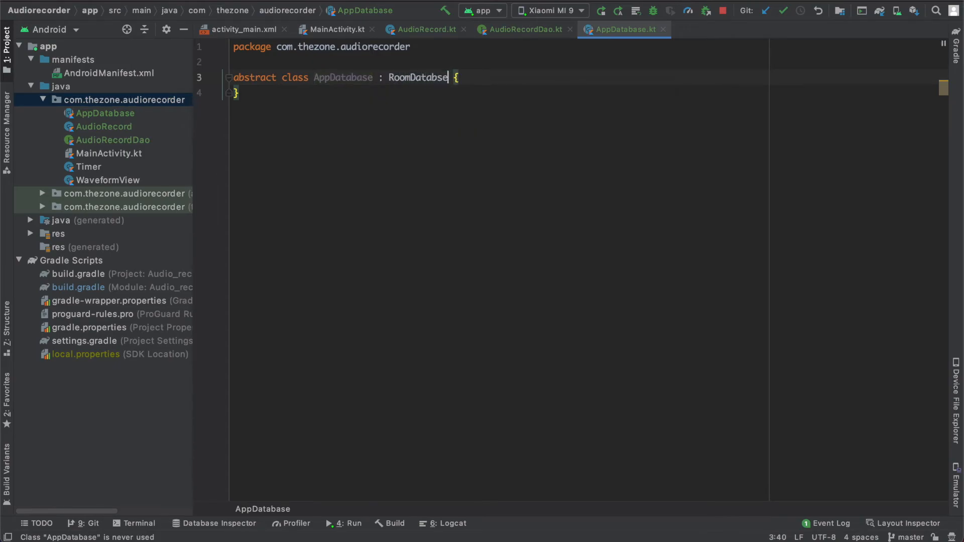
type("()")
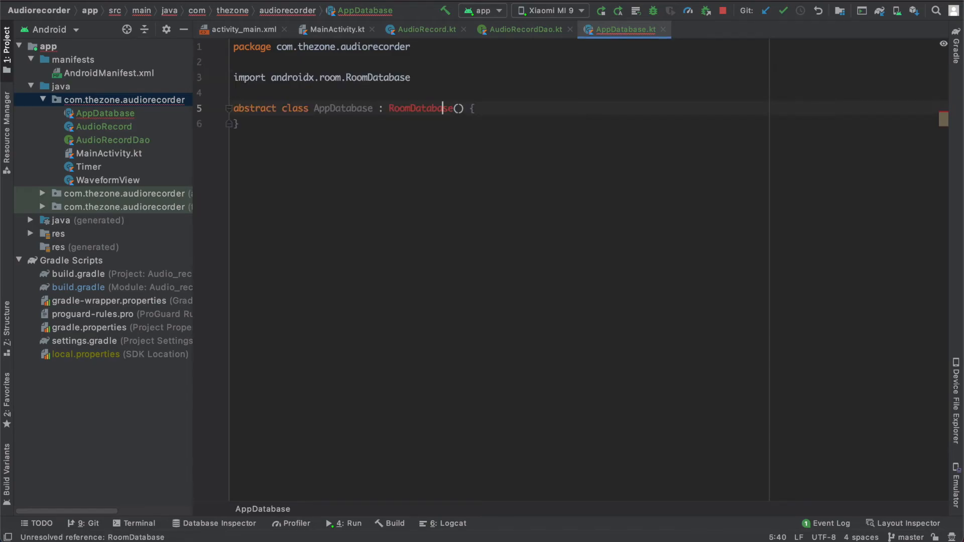
type("@")
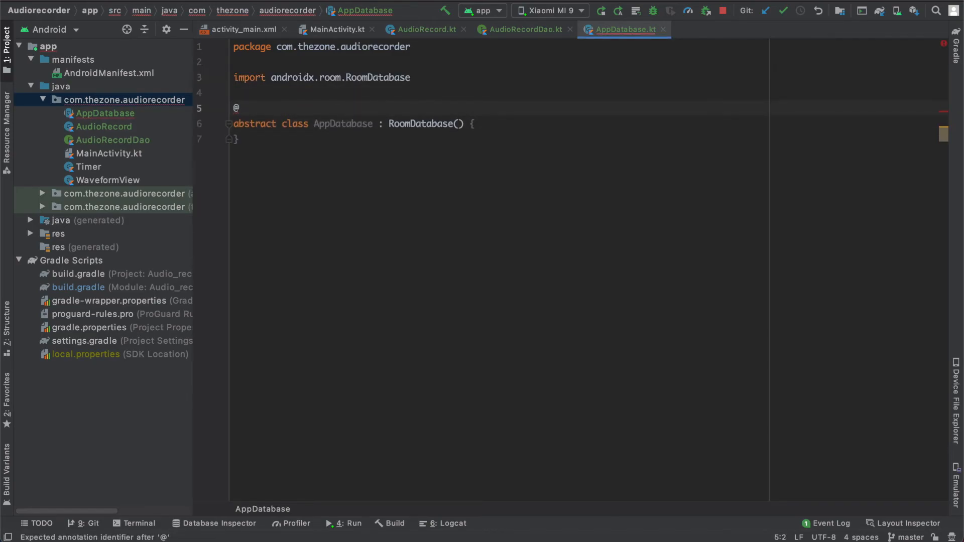
type("Database")
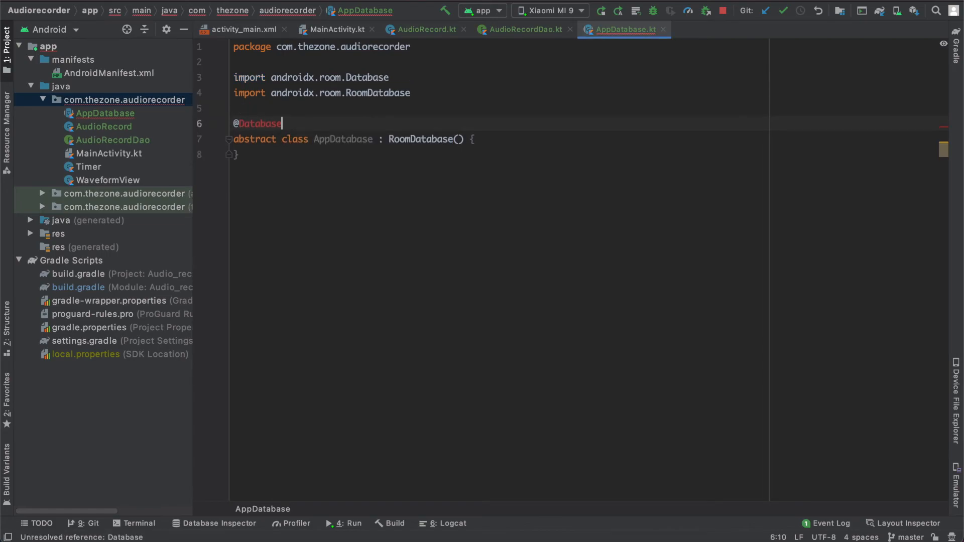
type("(entities =")
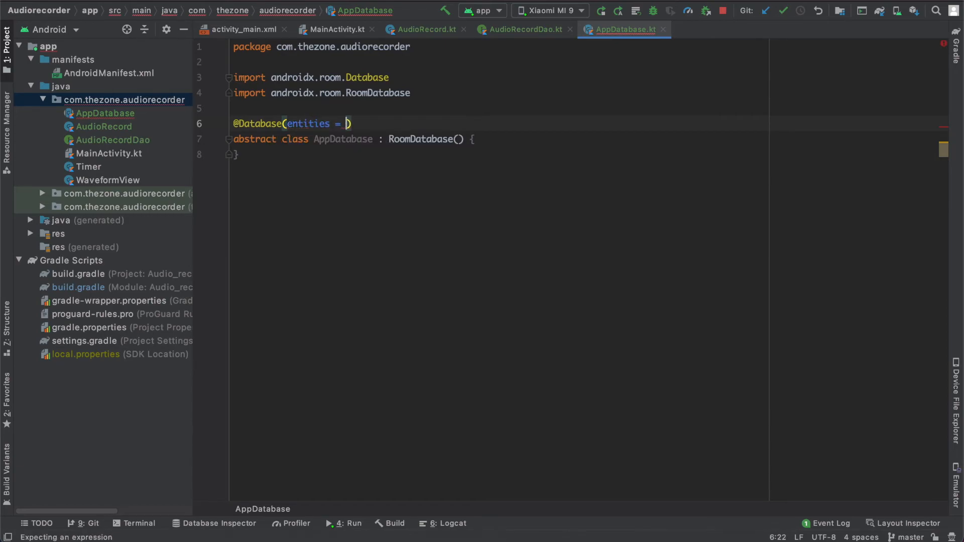
type("arrayOf(")
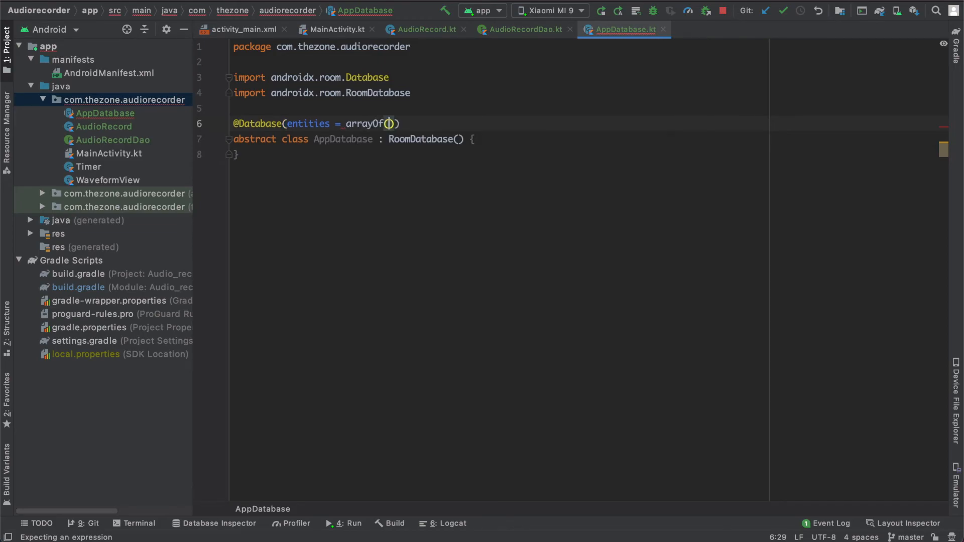
type("Audio")
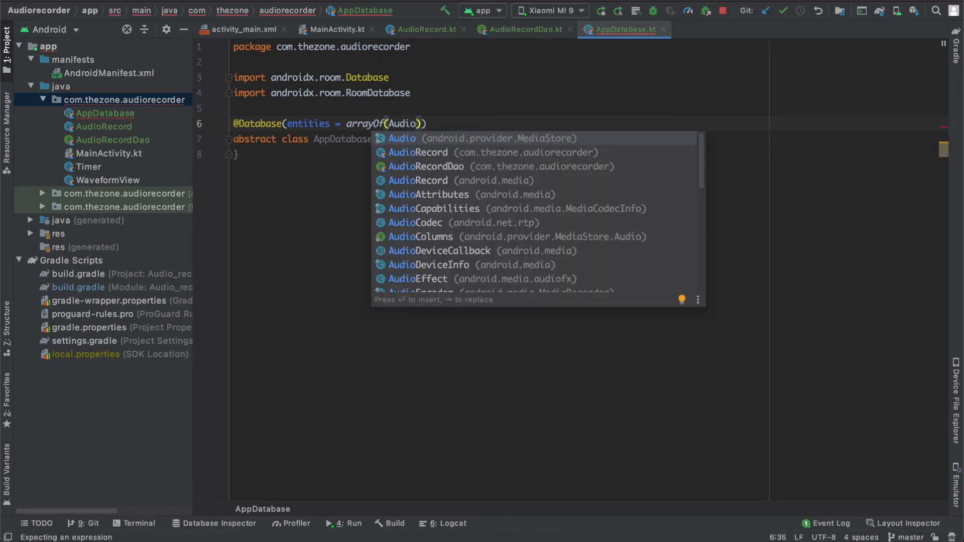
left_click(418, 152)
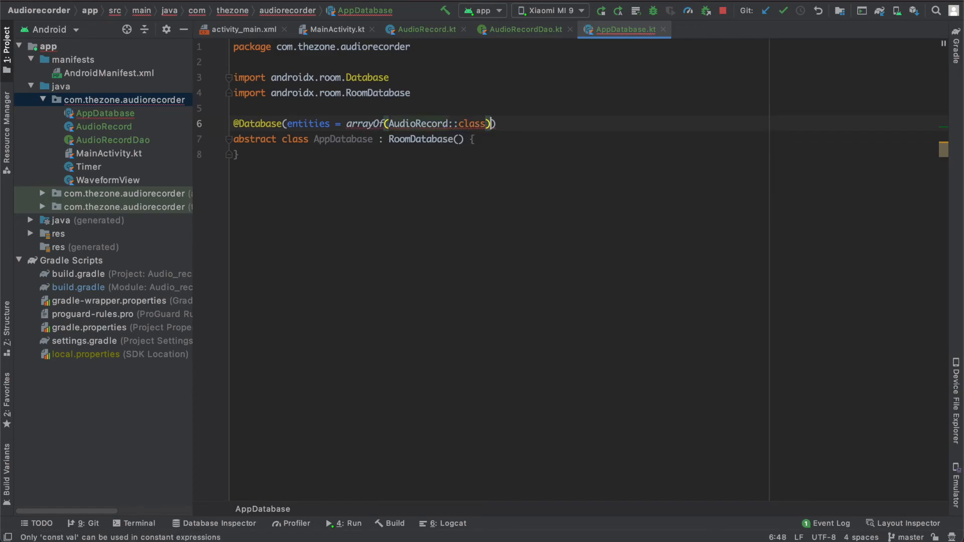
type(", version")
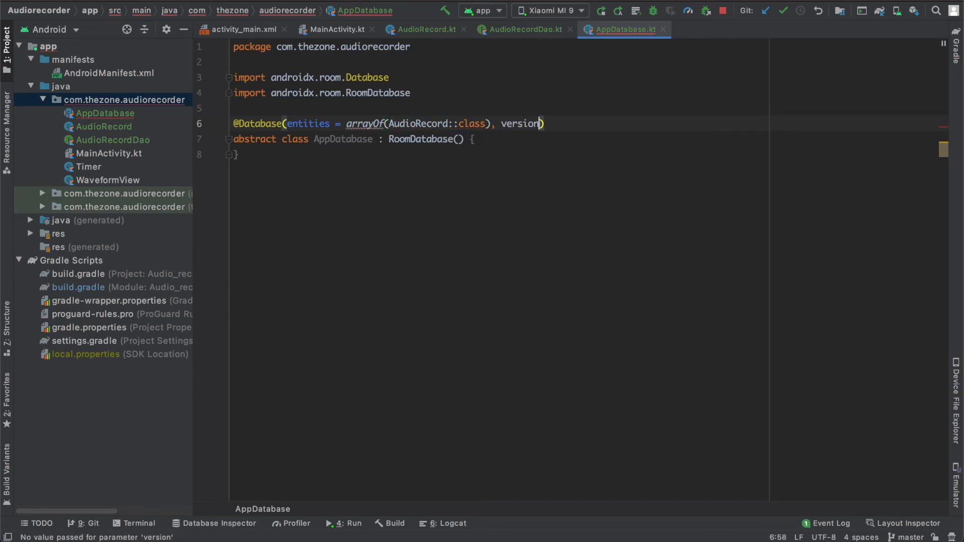
type("= 1")
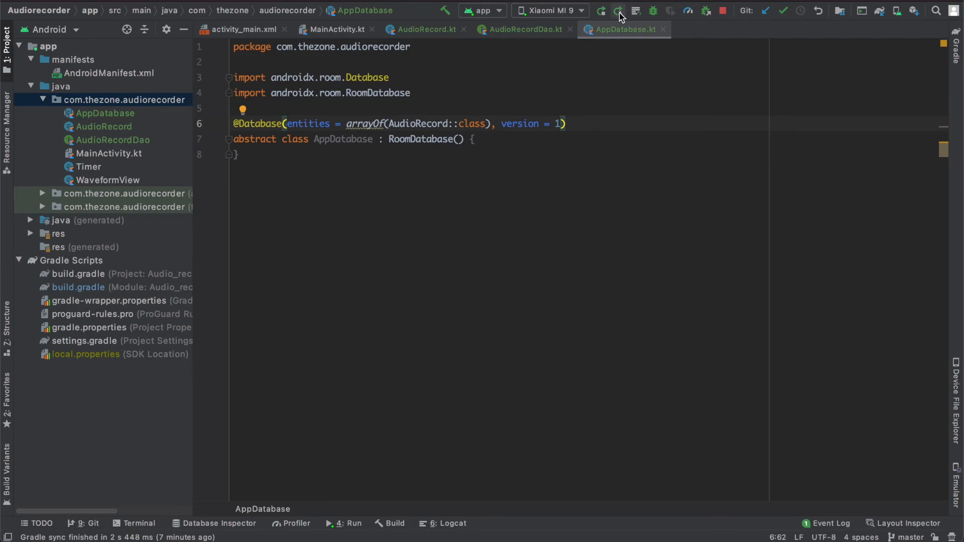
mouse_move(574, 104)
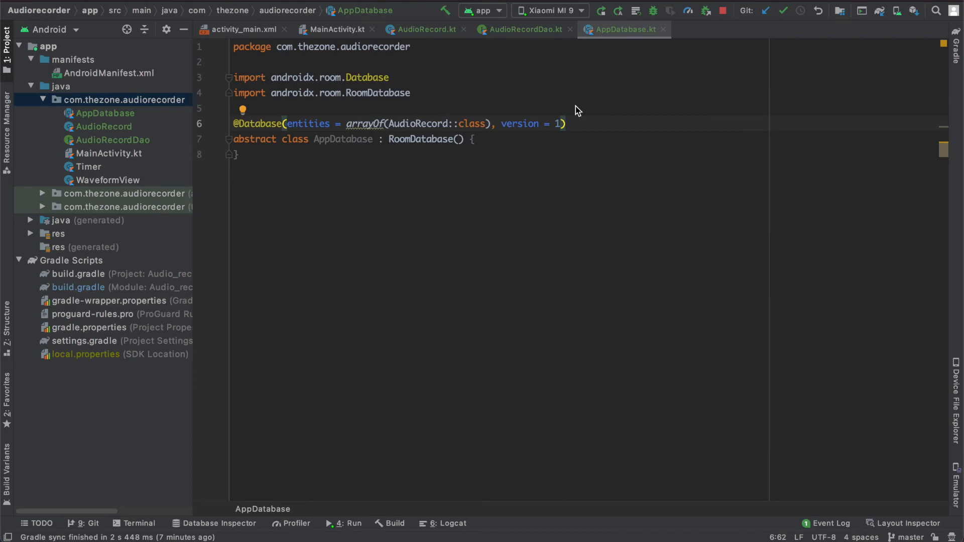
left_click(518, 138)
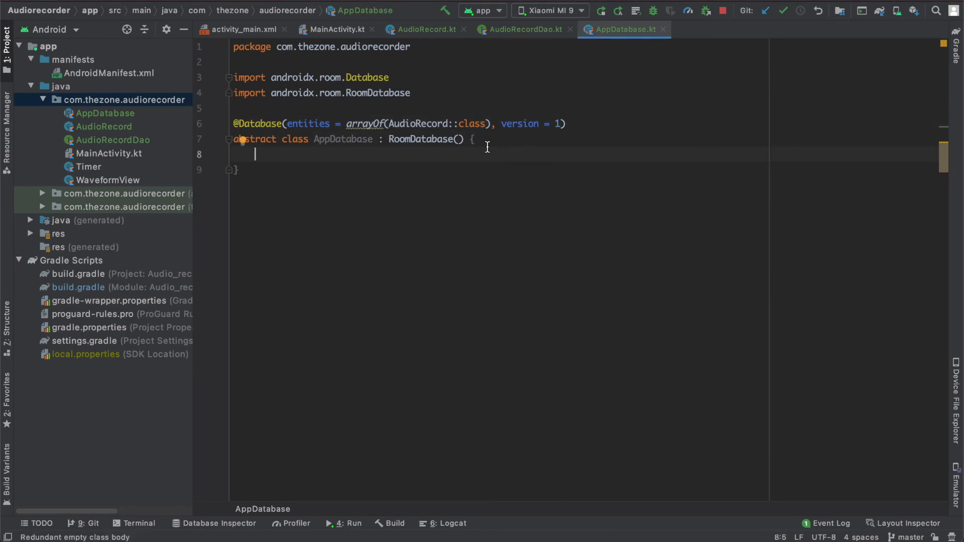
mouse_move(436, 155)
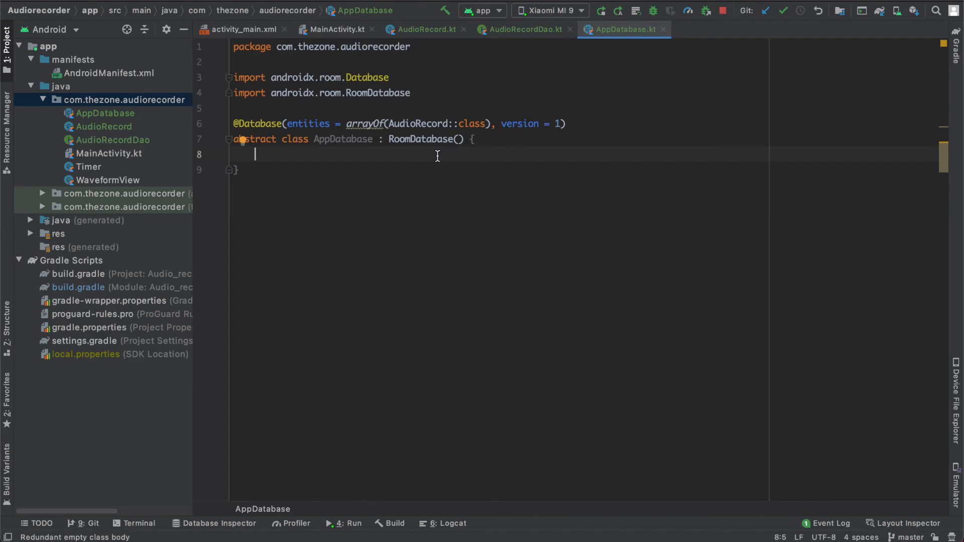
Declare abstract fun audioRecordDao(): AudioRecordDao inside AppDatabase
type("abt")
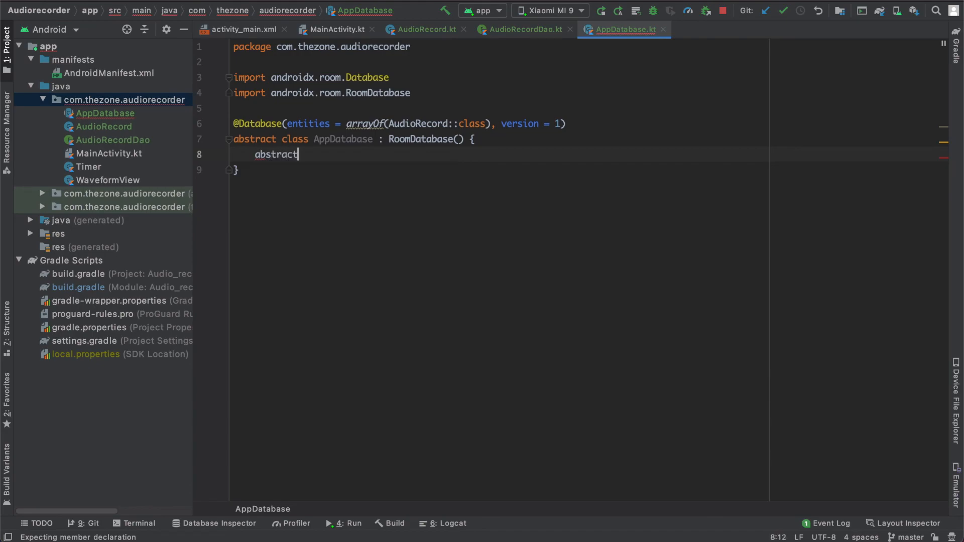
type("fun")
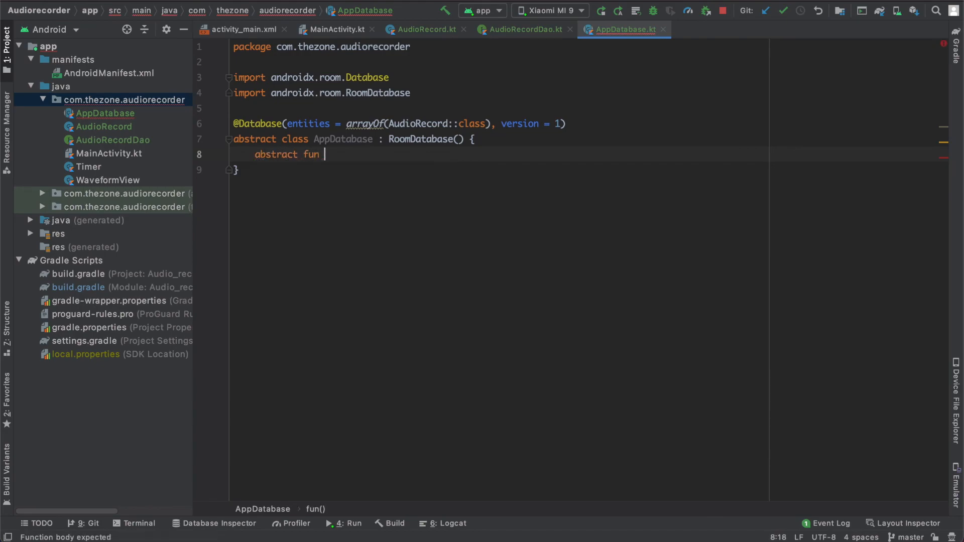
type("audioRecor")
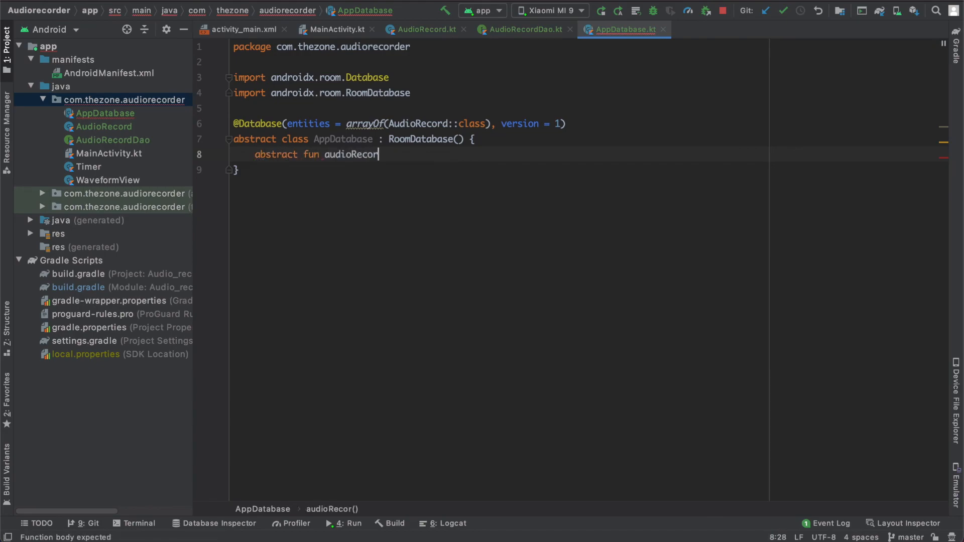
type("dDao")
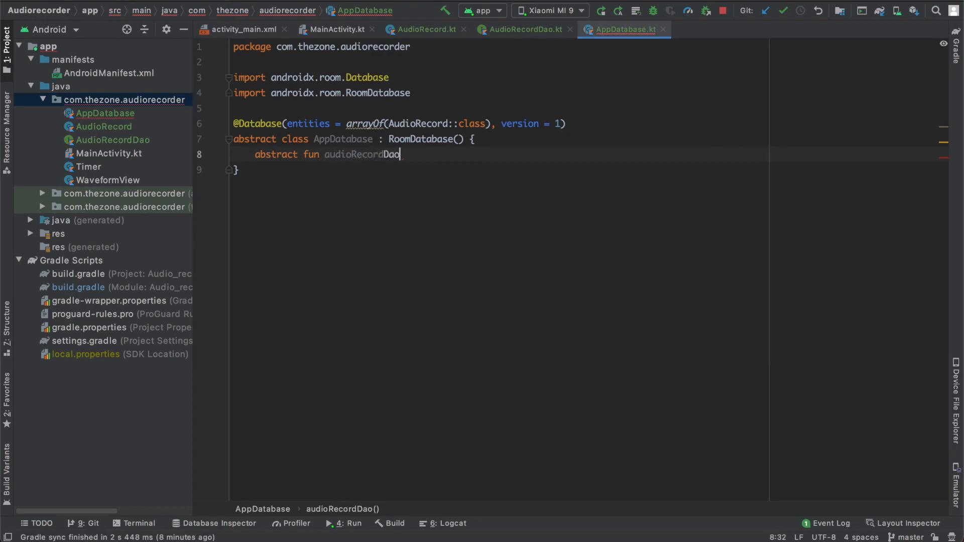
type("()")
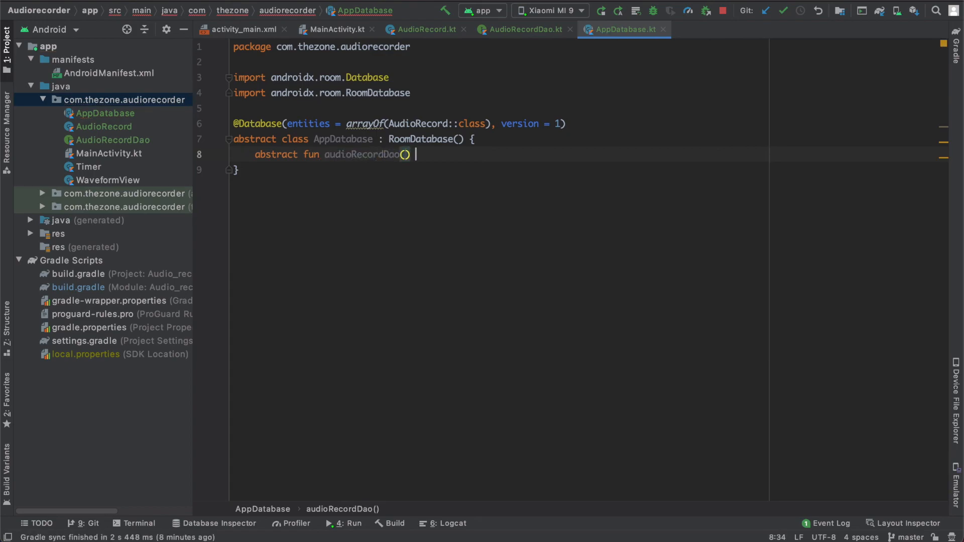
type(": A")
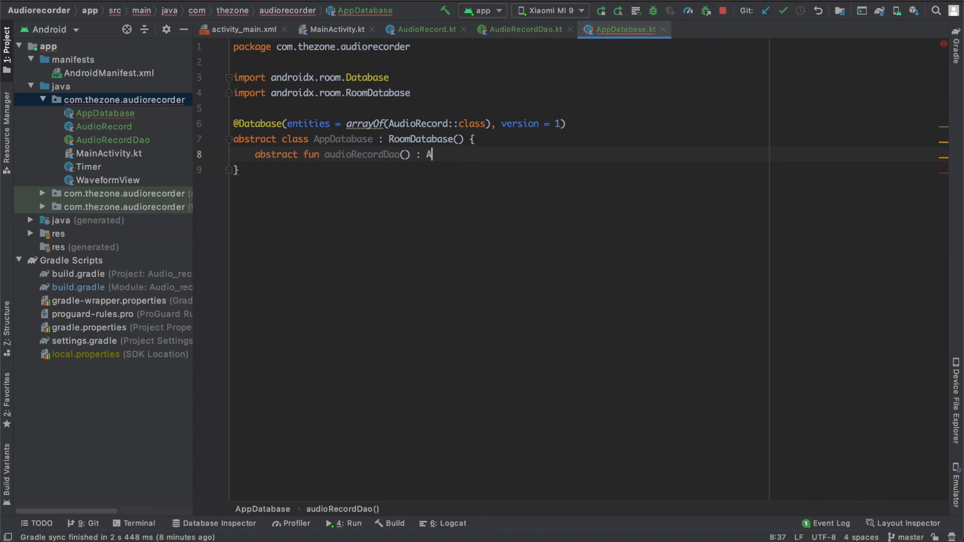
type("udioRecordDao")
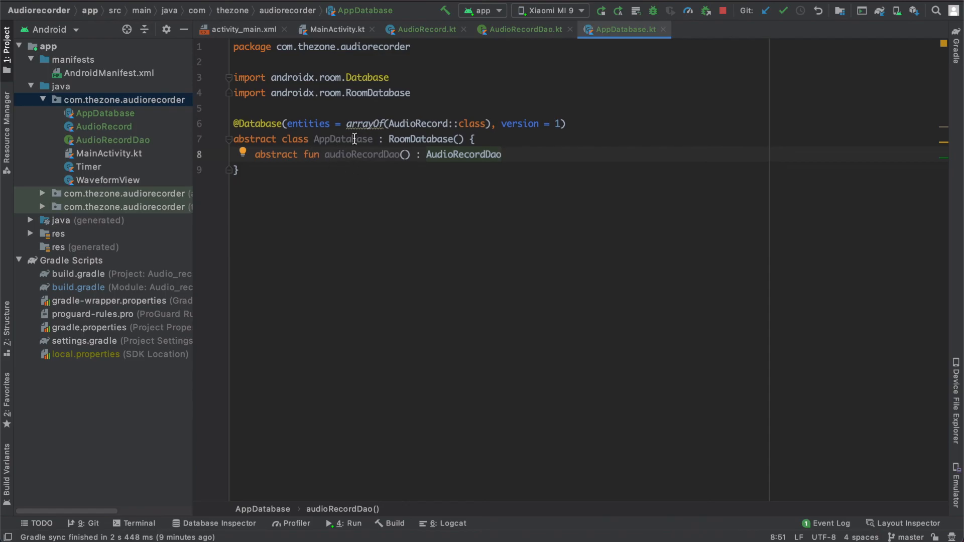
Return to the MainActivity.kt source and scroll to its top
left_click(333, 29)
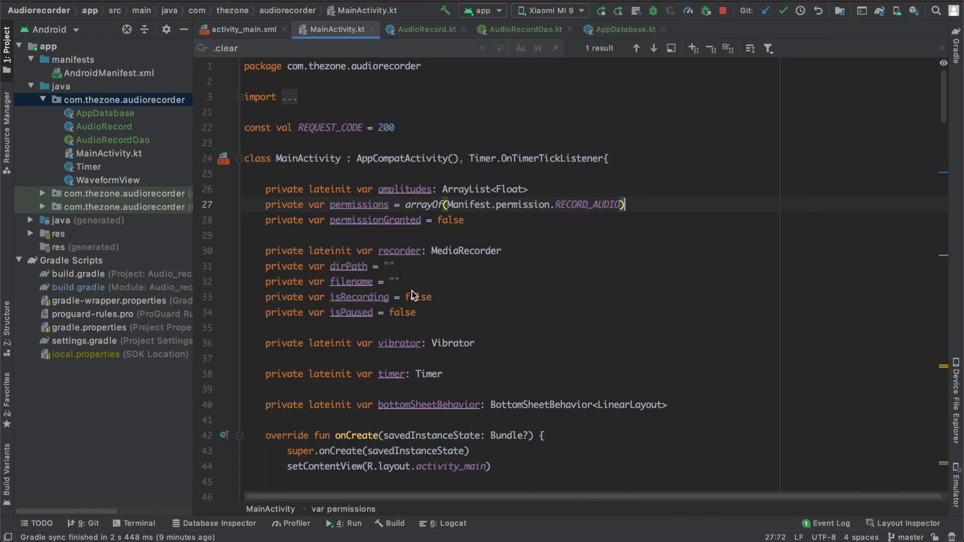
scroll("up", 3)
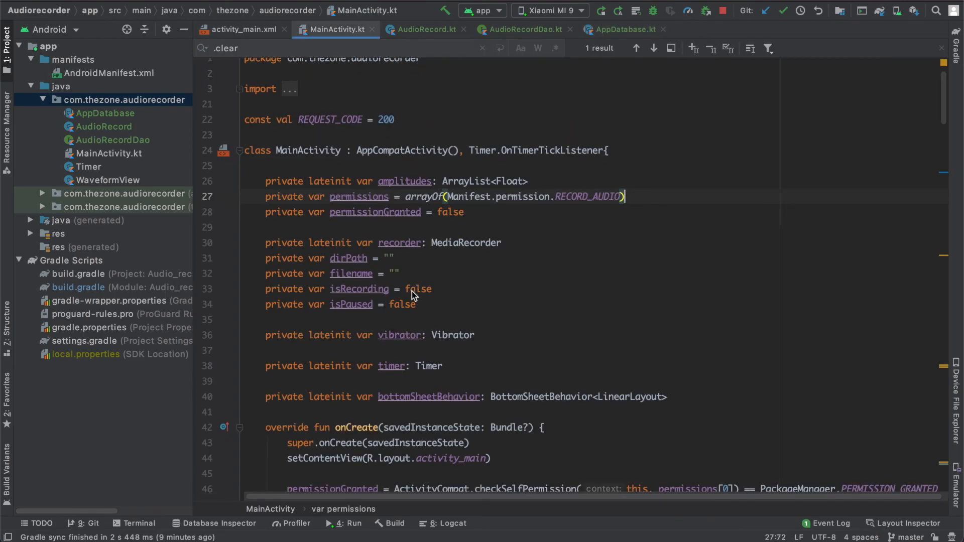